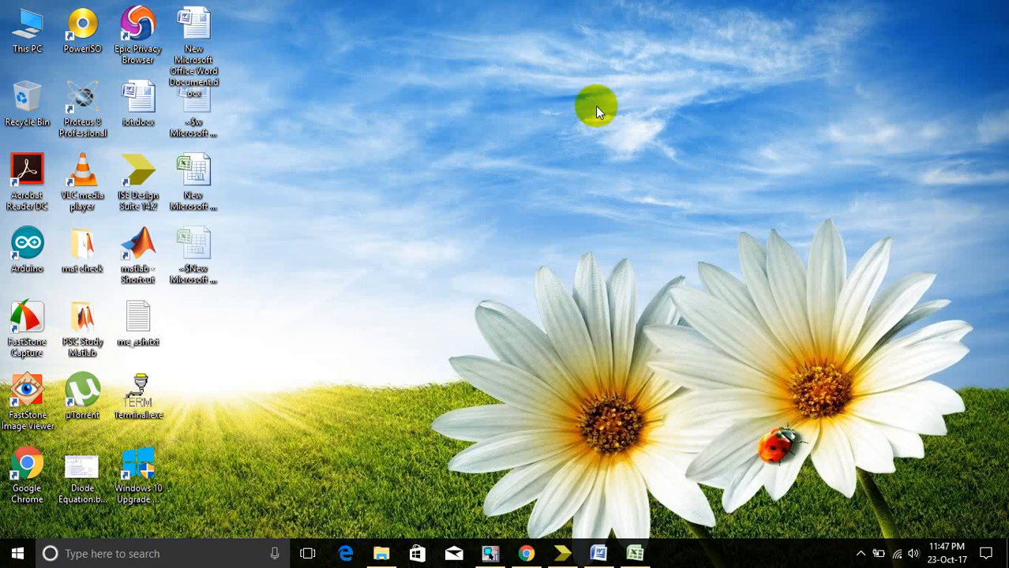
mouse_move(143, 171)
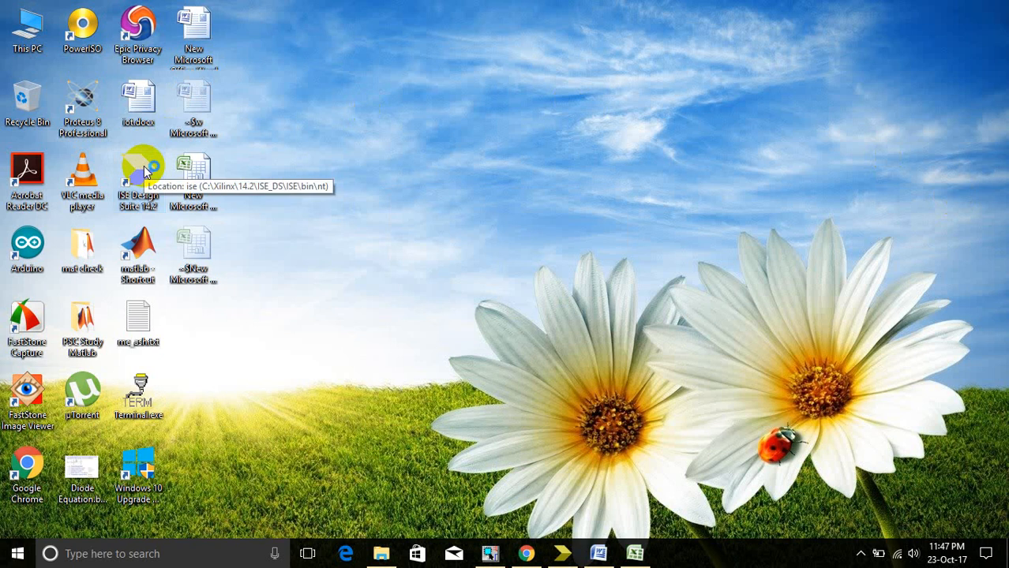
Step: Launch ISE Design Suite and dismiss the license error and Tip of the Day
double_click(138, 170)
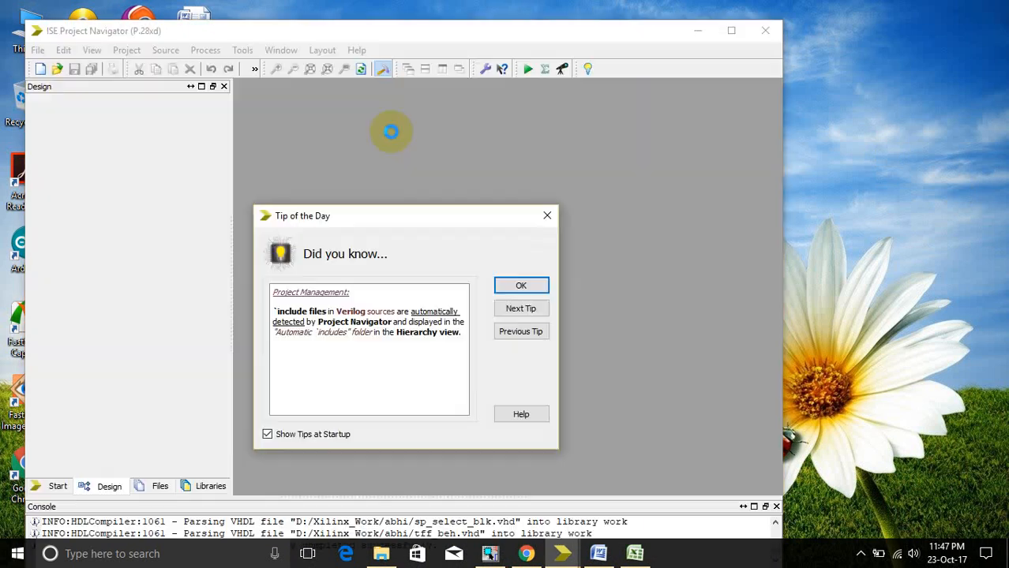
click(521, 285)
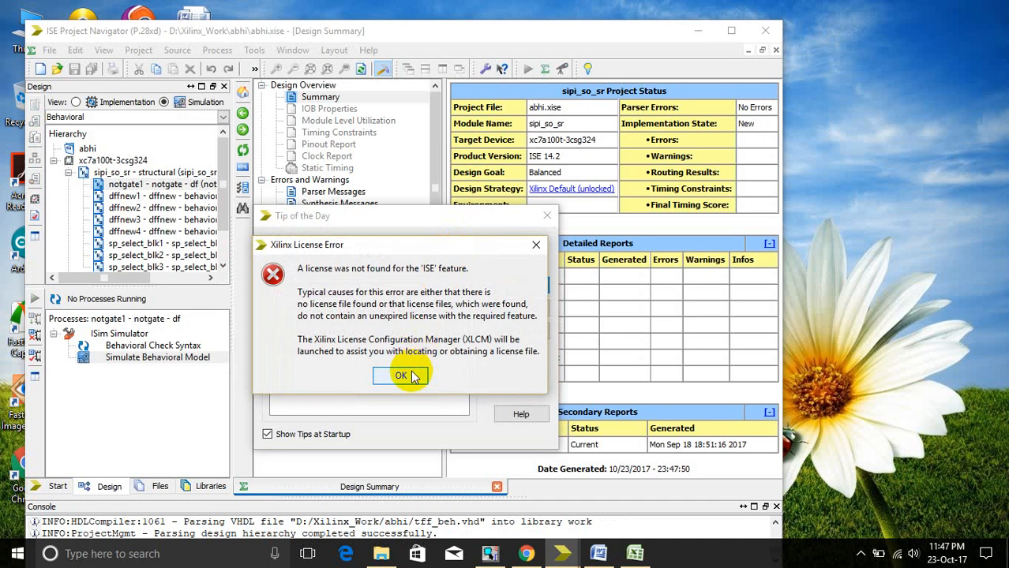
click(400, 375)
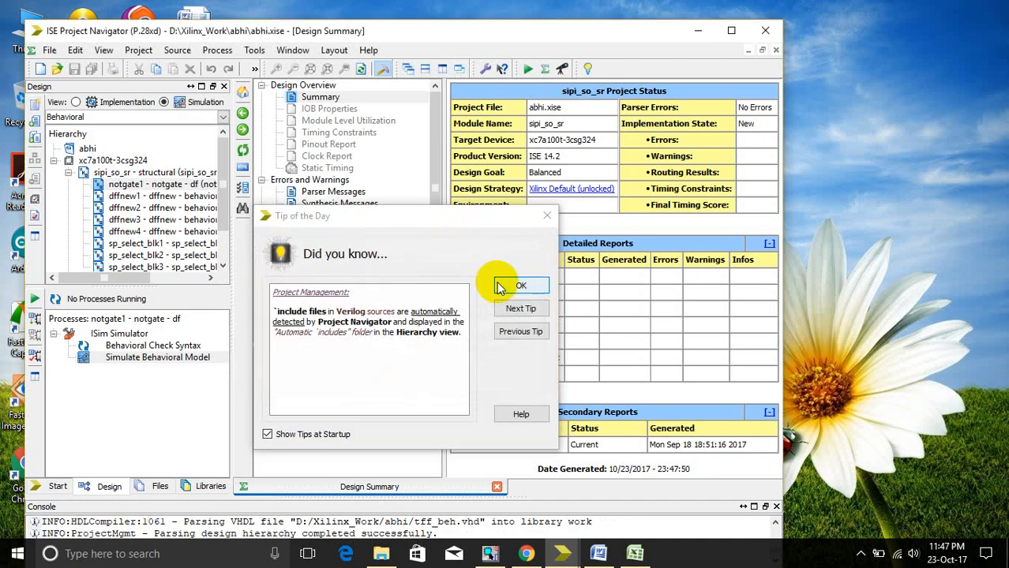
click(521, 285)
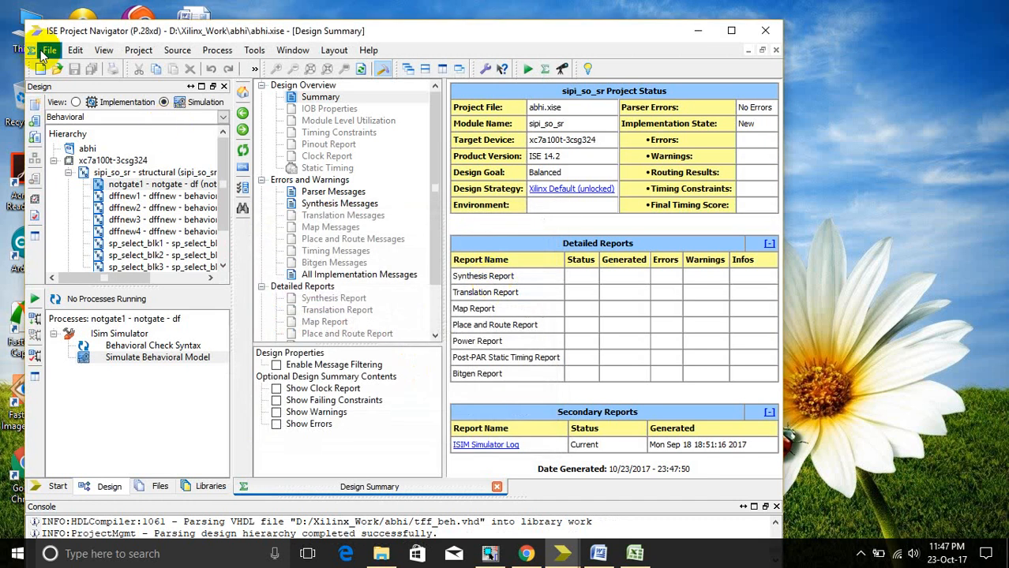
Step: Begin a New Project named 'sample' at the default D:\Xilinx_Work\sample location
click(49, 50)
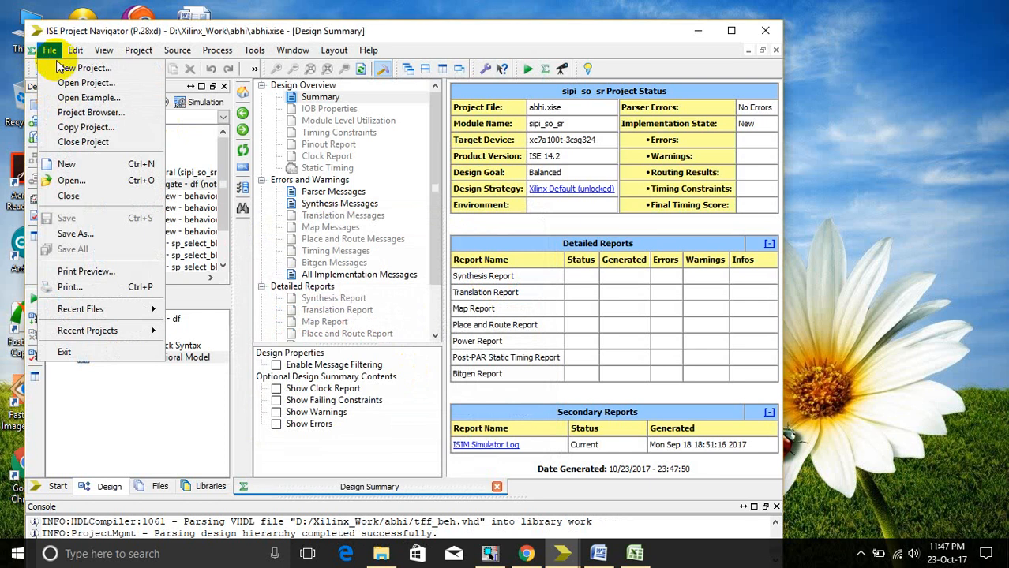
click(49, 50)
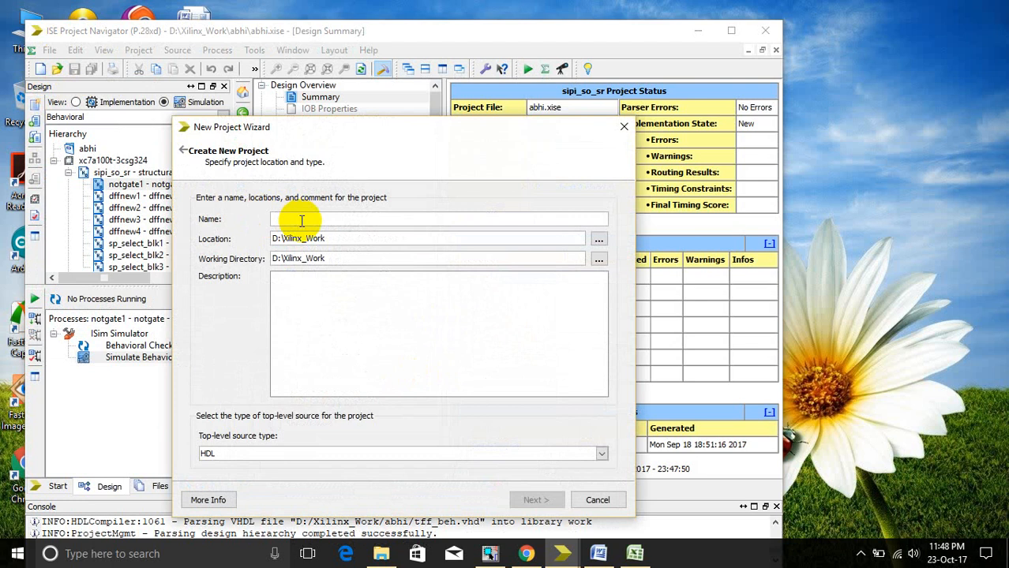
text(sample)
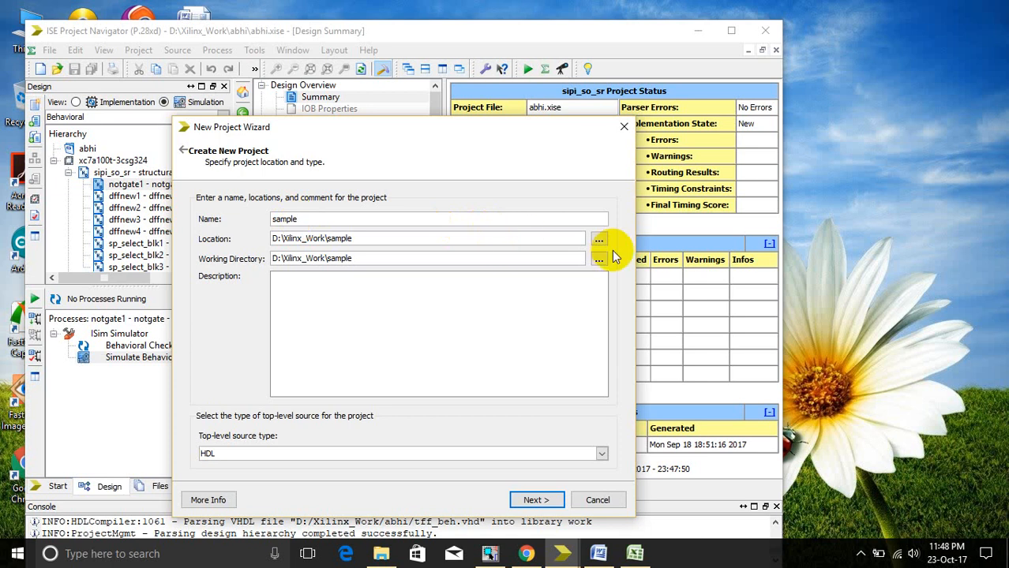
mouse_move(580, 458)
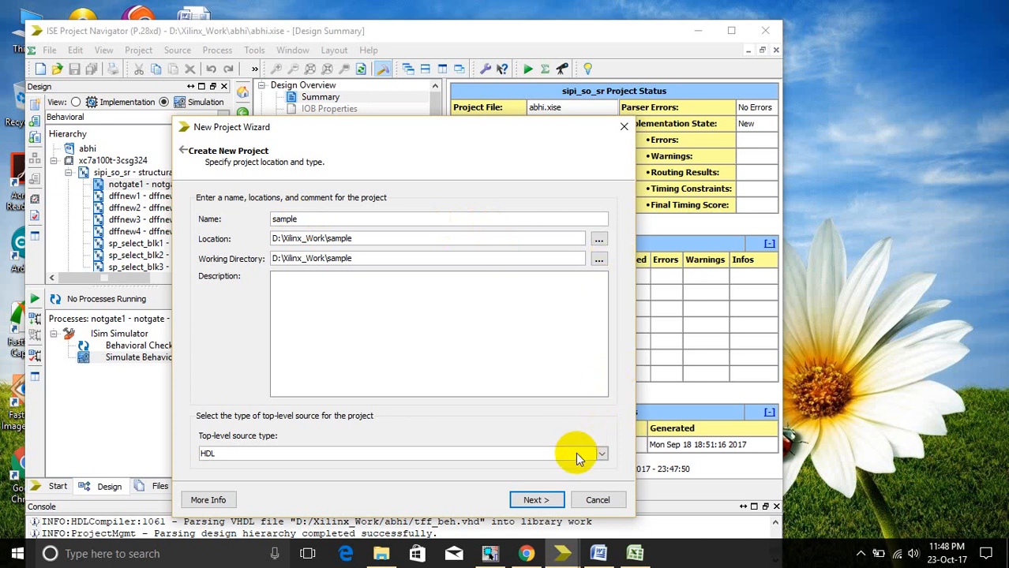
Step: Use Artix7 XC7A100T, CSG324, speed -3, with VHDL as preferred language
click(536, 500)
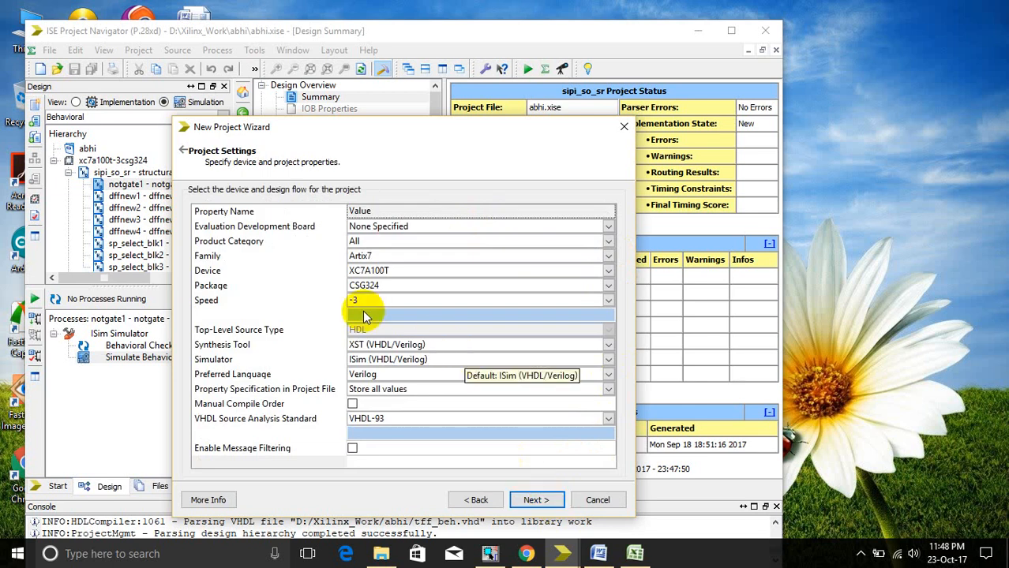
mouse_move(474, 276)
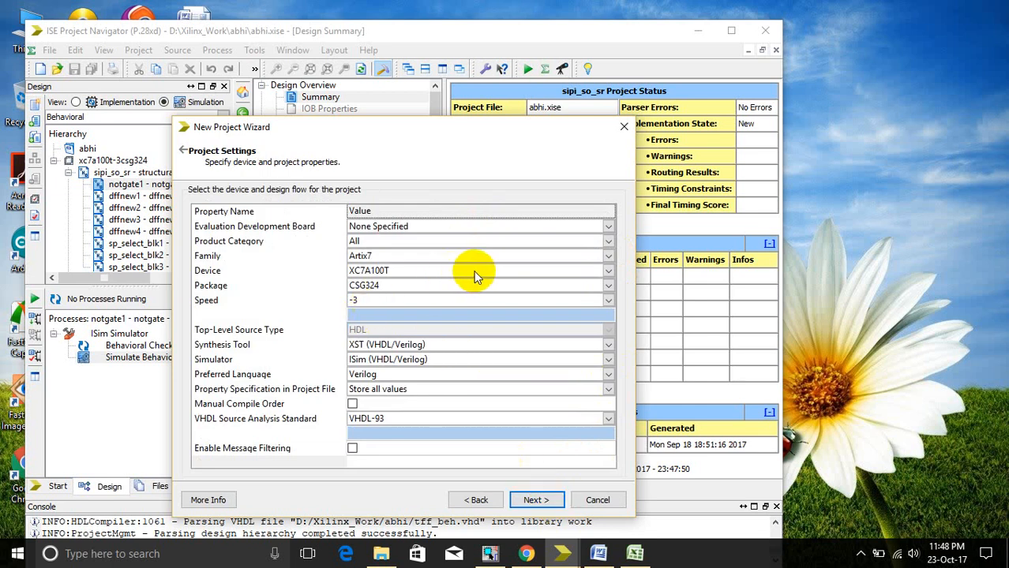
mouse_move(427, 286)
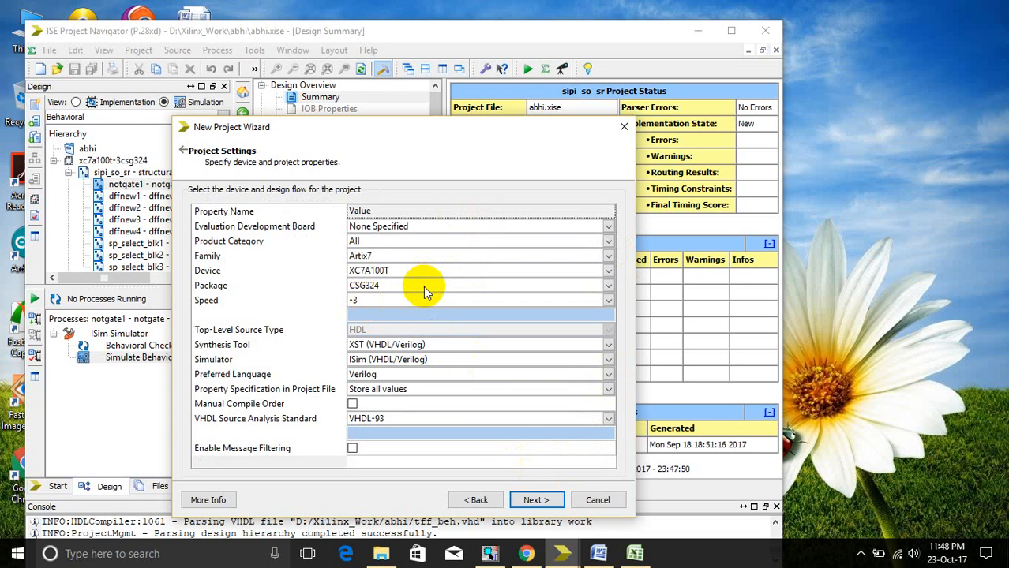
mouse_move(406, 369)
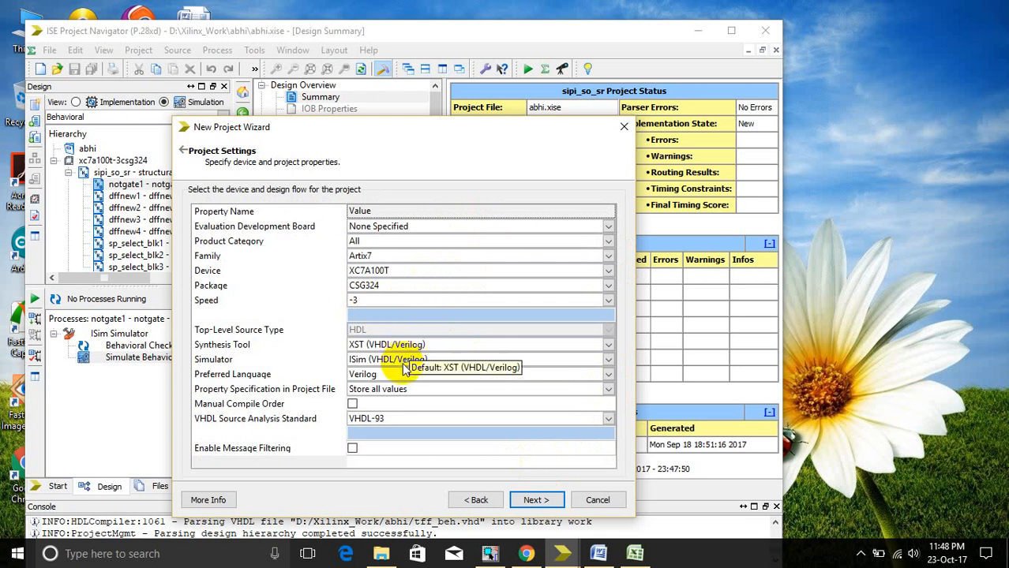
click(607, 374)
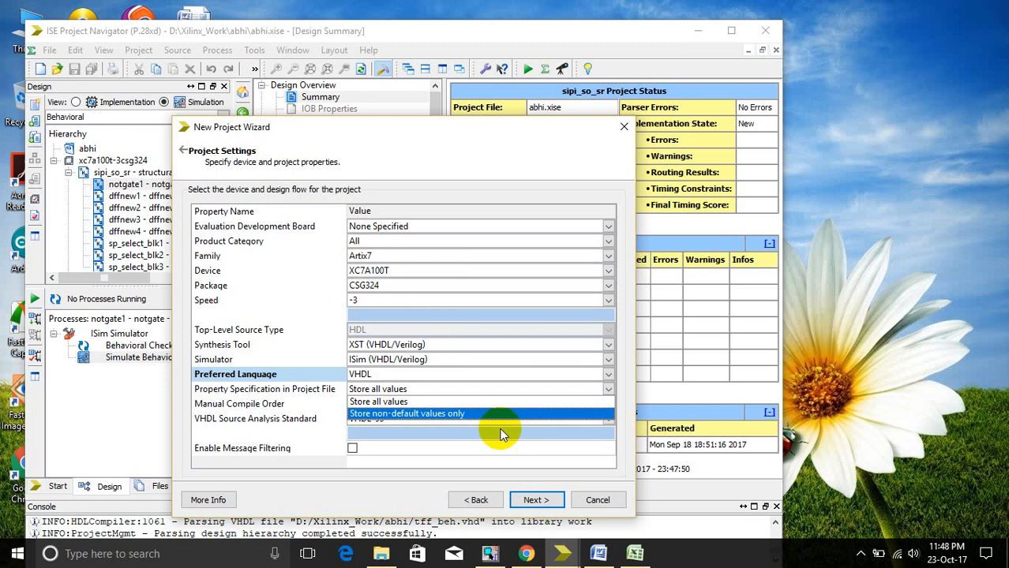
mouse_move(410, 479)
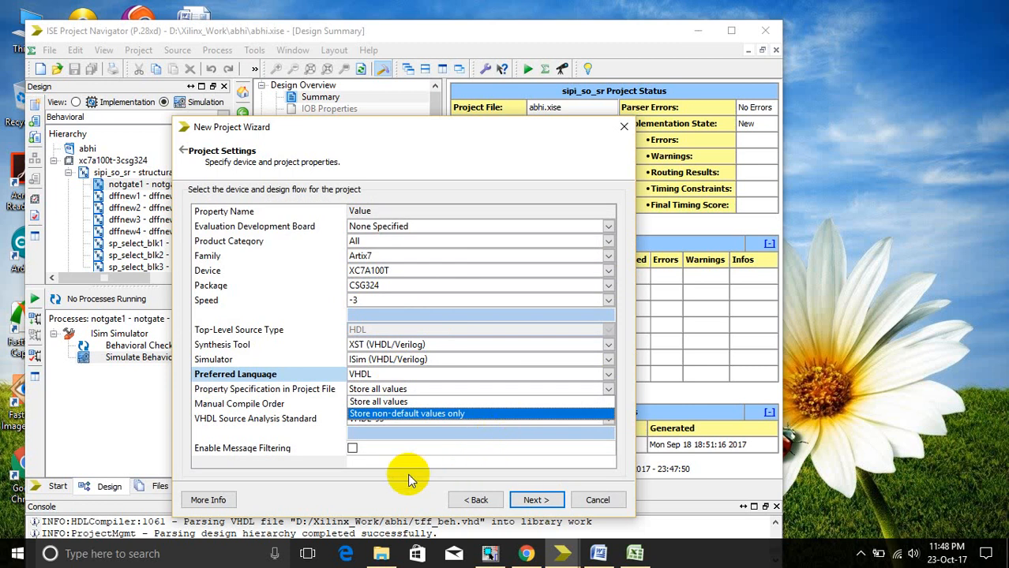
click(377, 401)
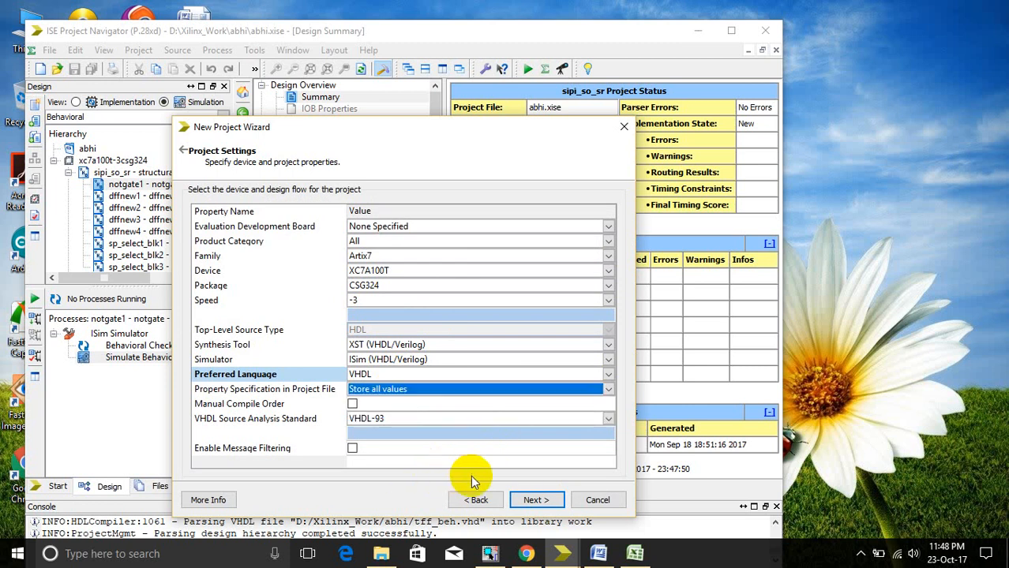
click(536, 499)
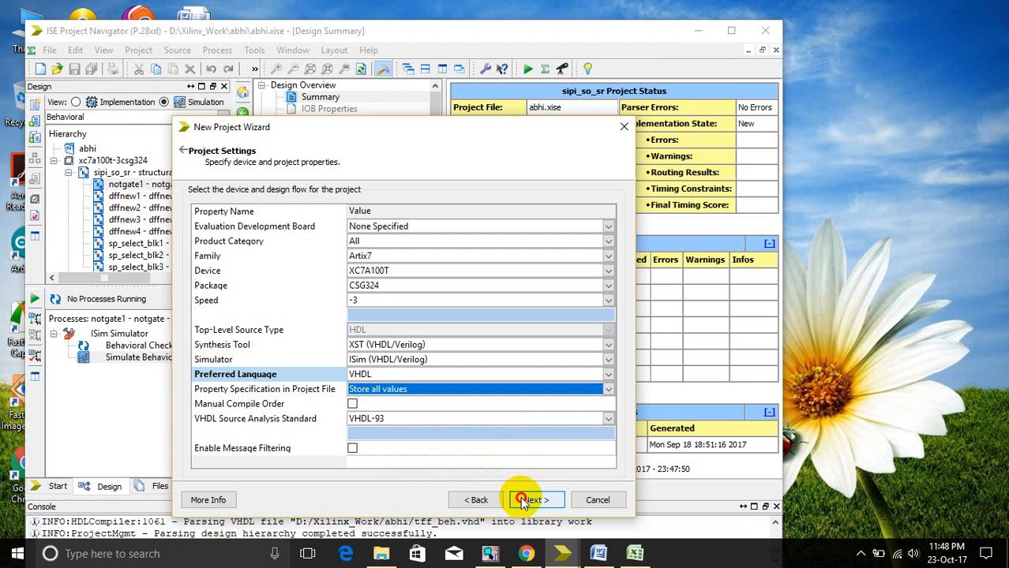
Step: Review the project summary and finish the sample project for xc7a100t-3csg324
click(533, 500)
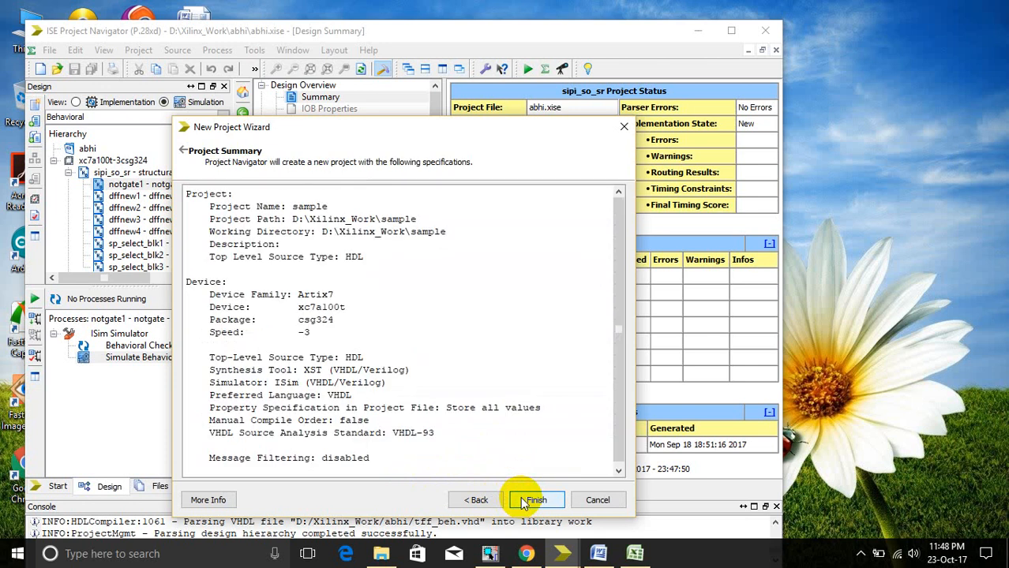
click(534, 500)
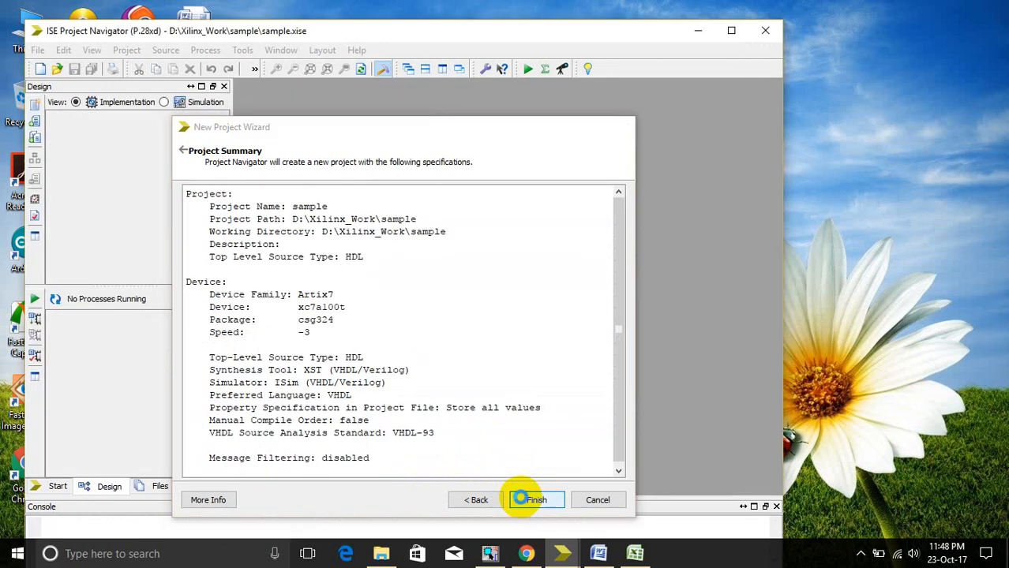
click(531, 500)
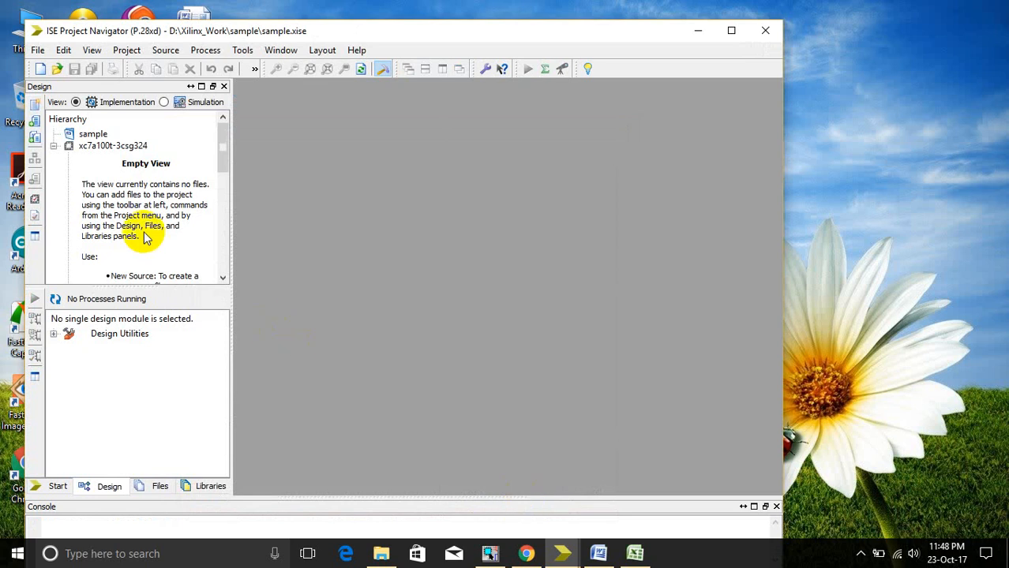
mouse_move(108, 145)
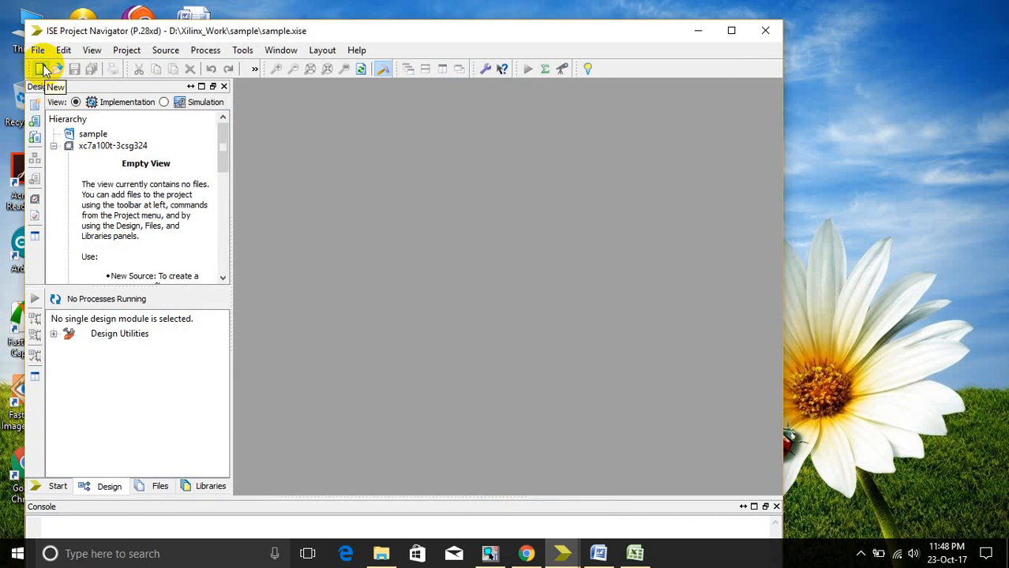
Step: From File > New, choose Text File as the new file type
click(37, 50)
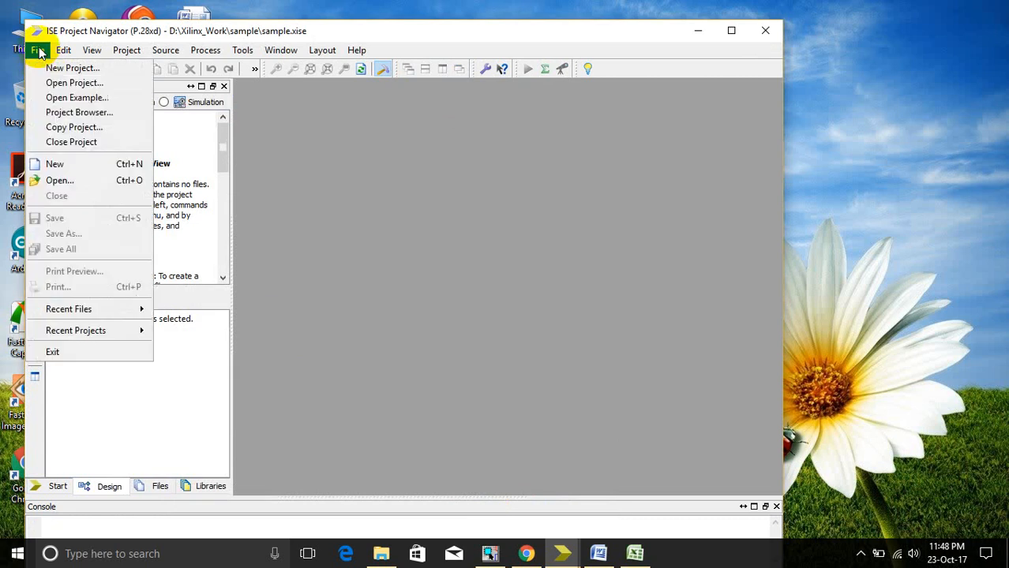
mouse_move(55, 164)
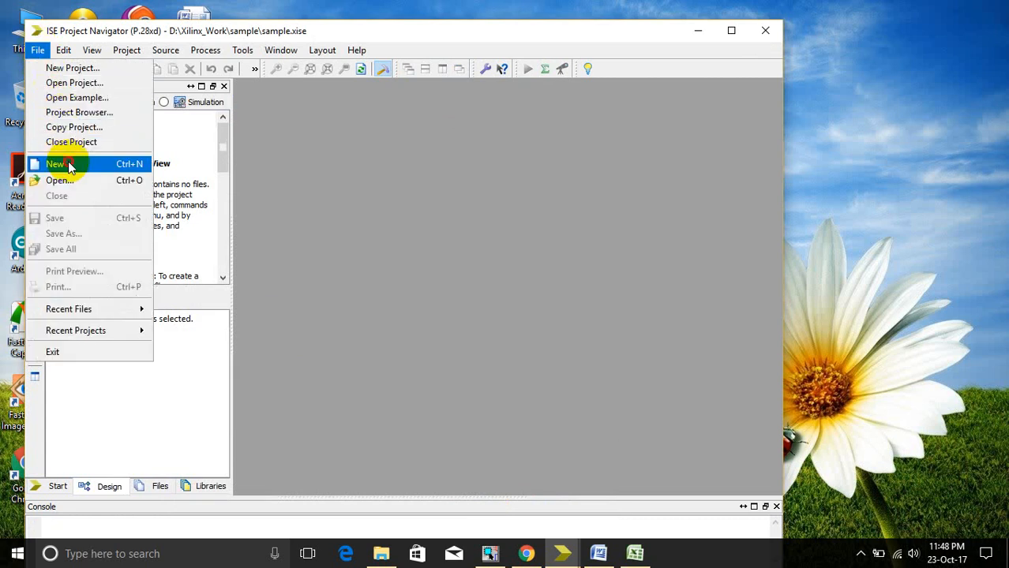
click(54, 164)
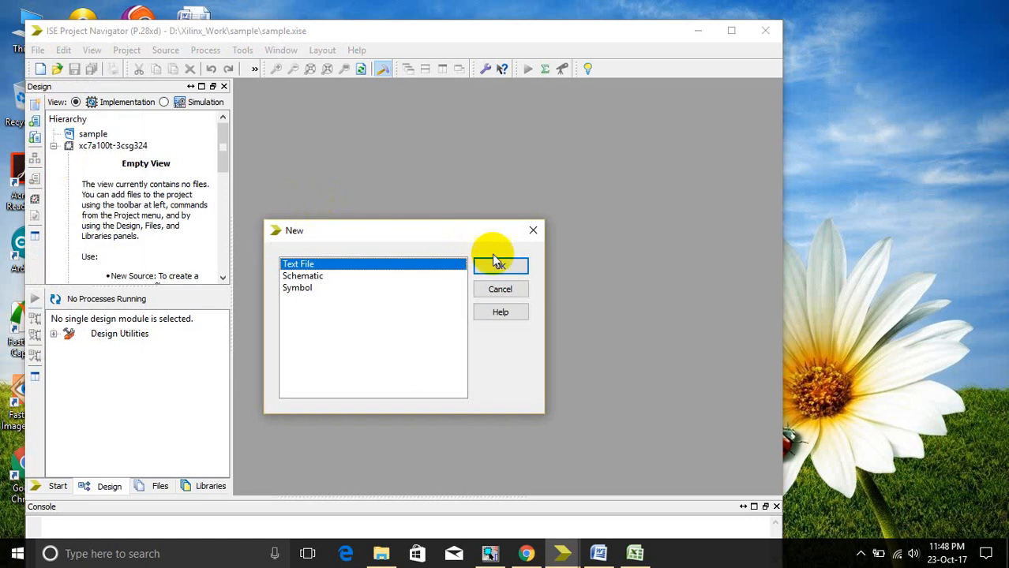
mouse_move(458, 272)
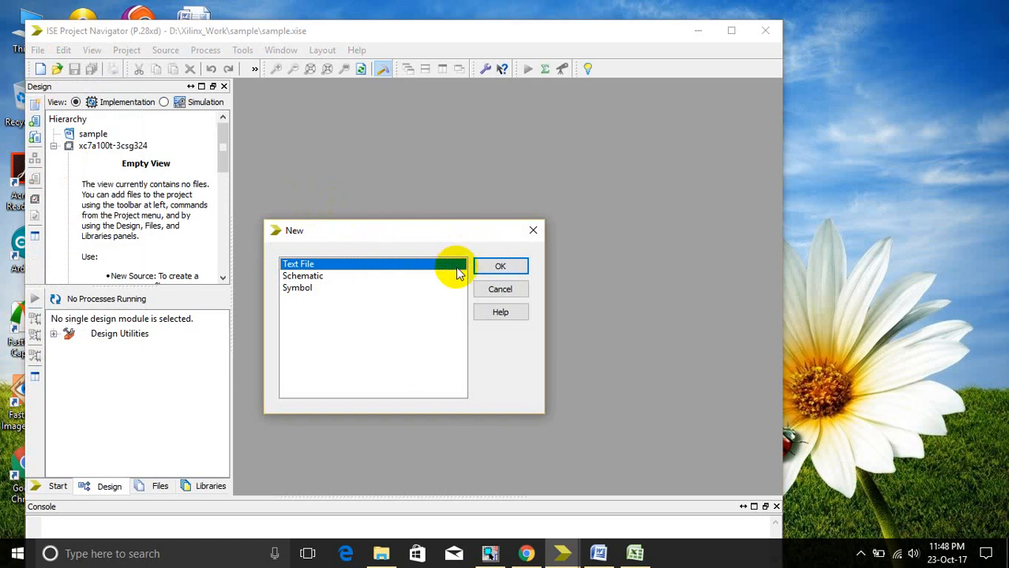
click(500, 266)
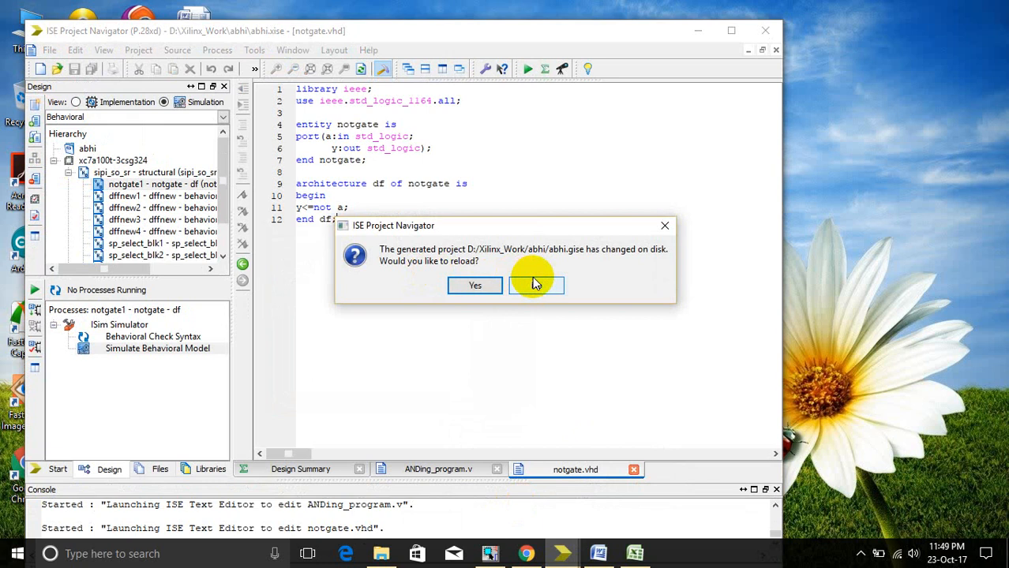
mouse_move(665, 227)
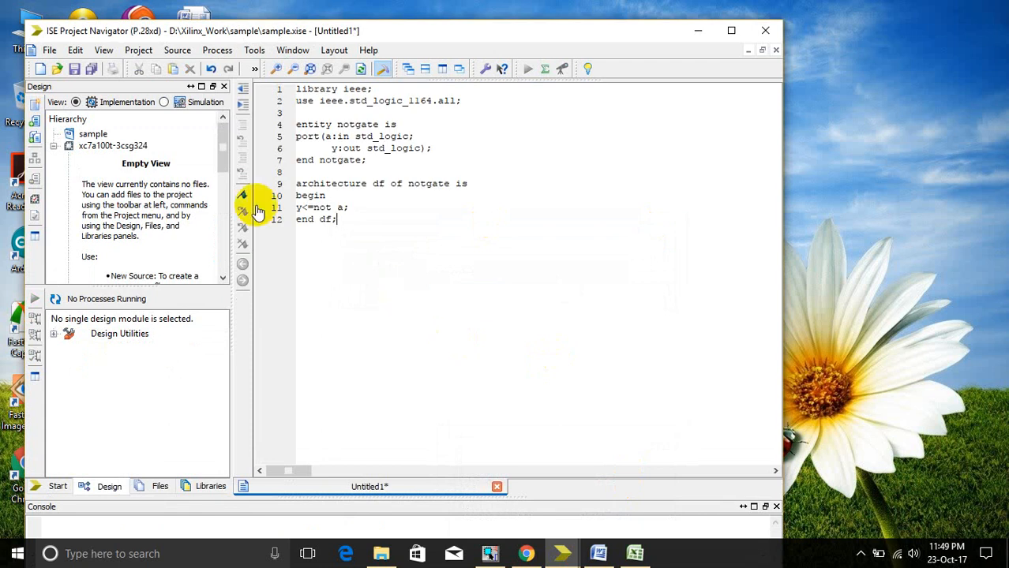
mouse_move(74, 68)
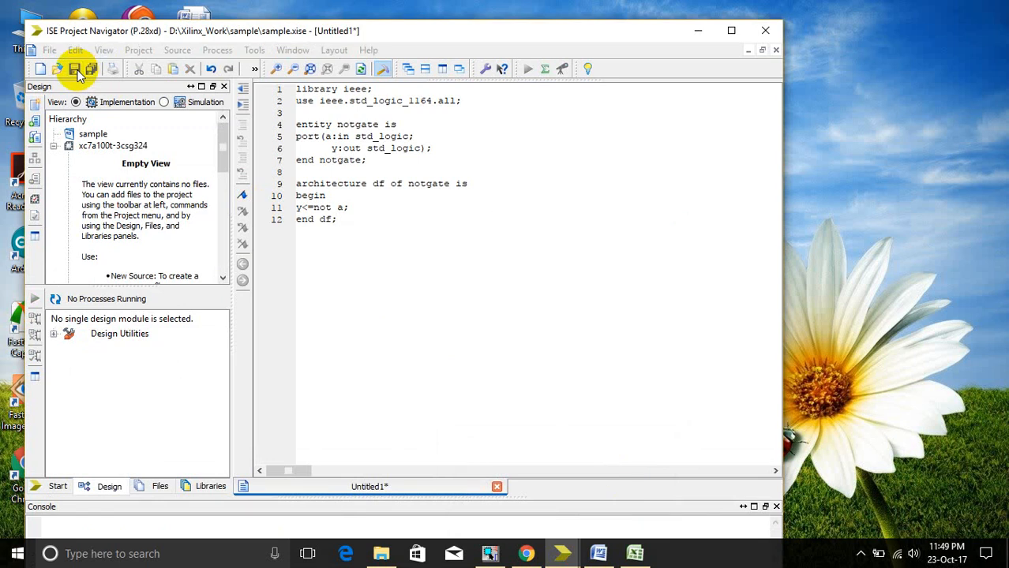
Step: Save the untitled inverter code as not_1.vhd in the sample folder
click(74, 69)
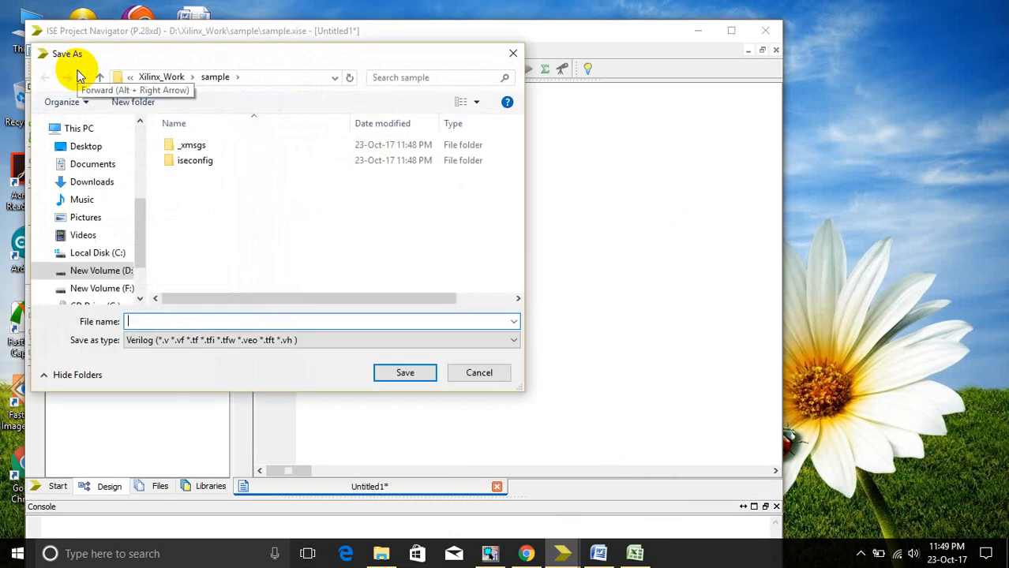
mouse_move(227, 263)
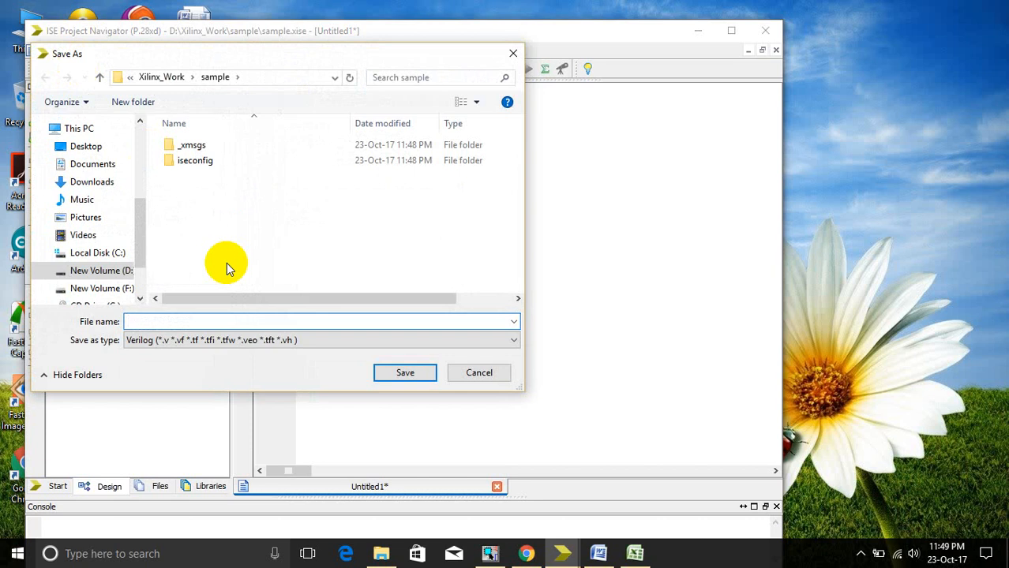
text(not_1.vhd)
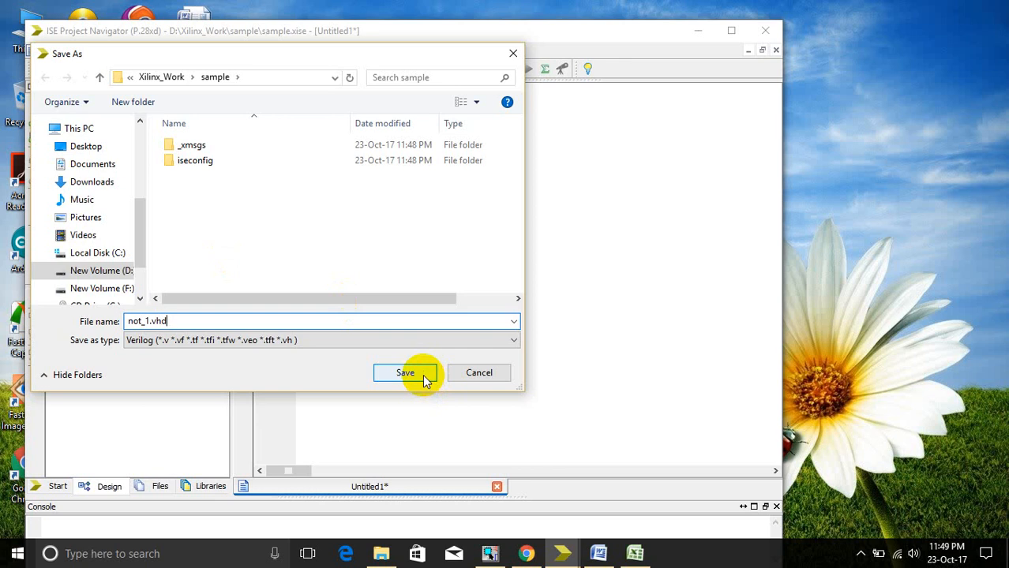
click(405, 372)
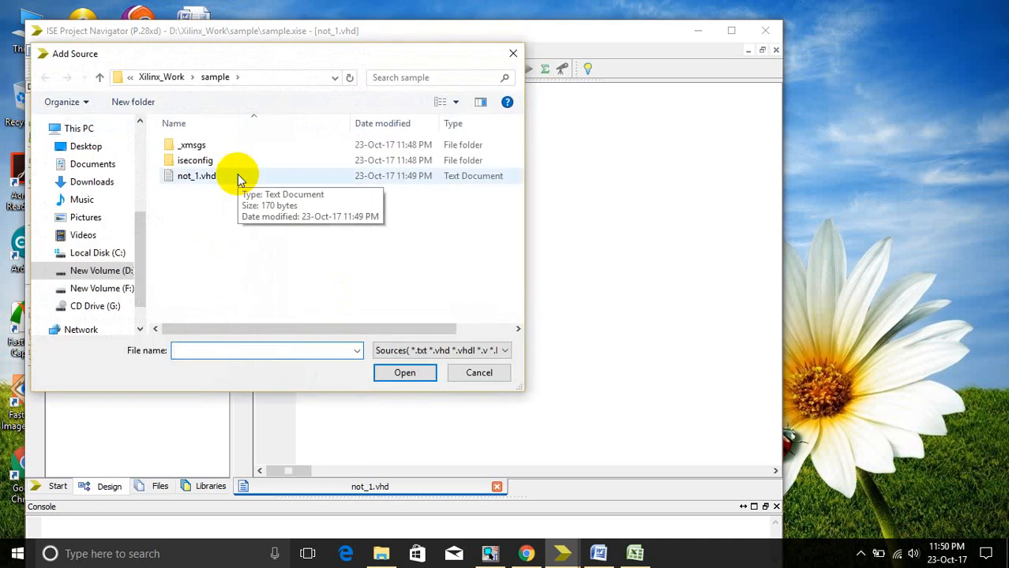
Step: Add not_1.vhd as a source, putting the notgate module in the hierarchy
click(404, 372)
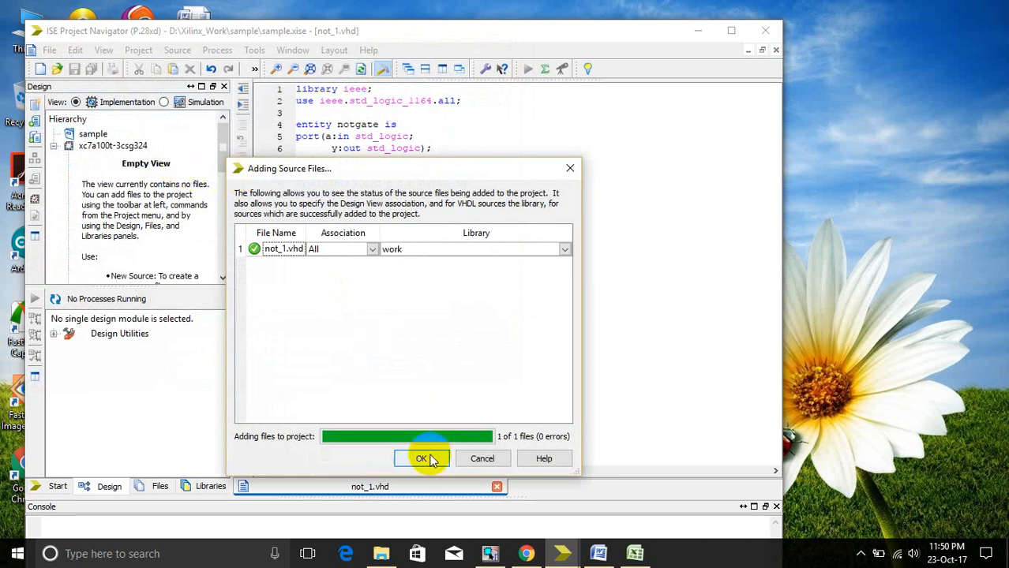
click(421, 458)
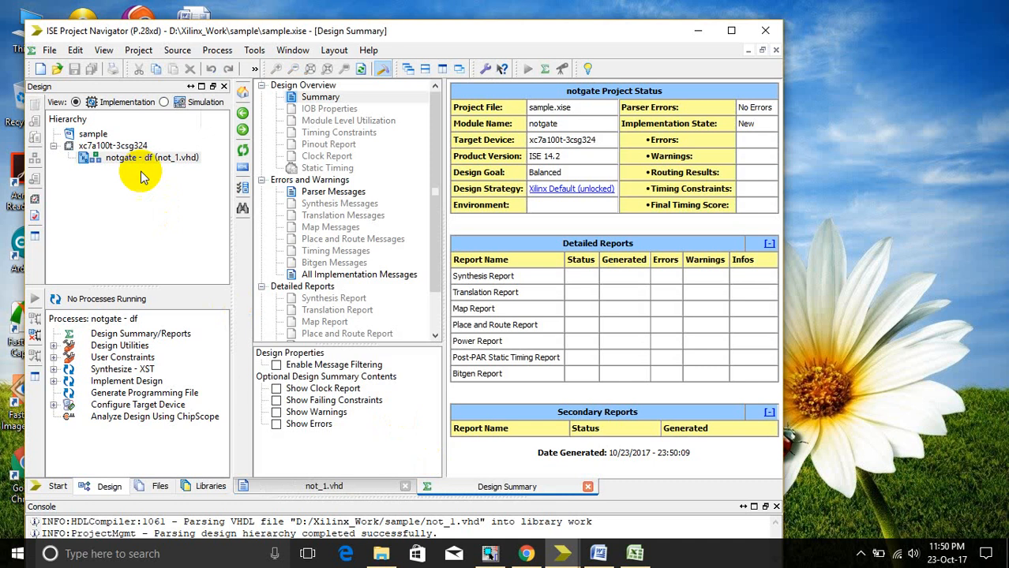
mouse_move(369, 292)
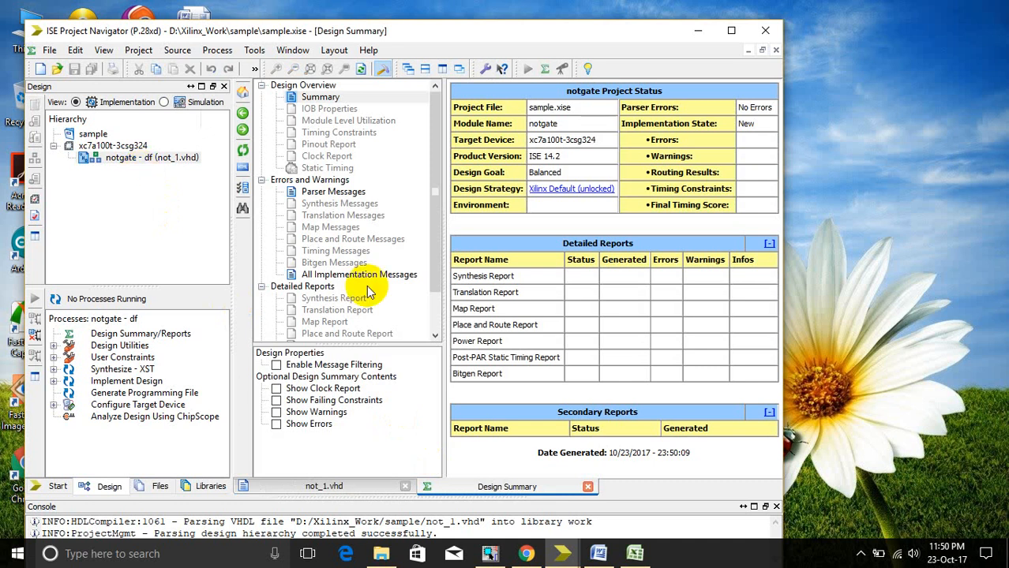
mouse_move(265, 239)
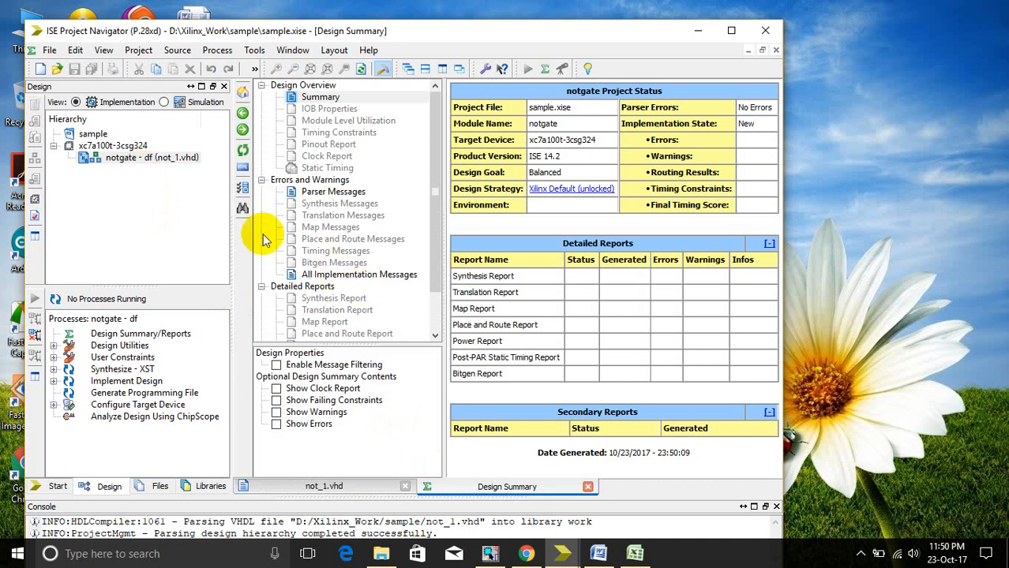
mouse_move(183, 220)
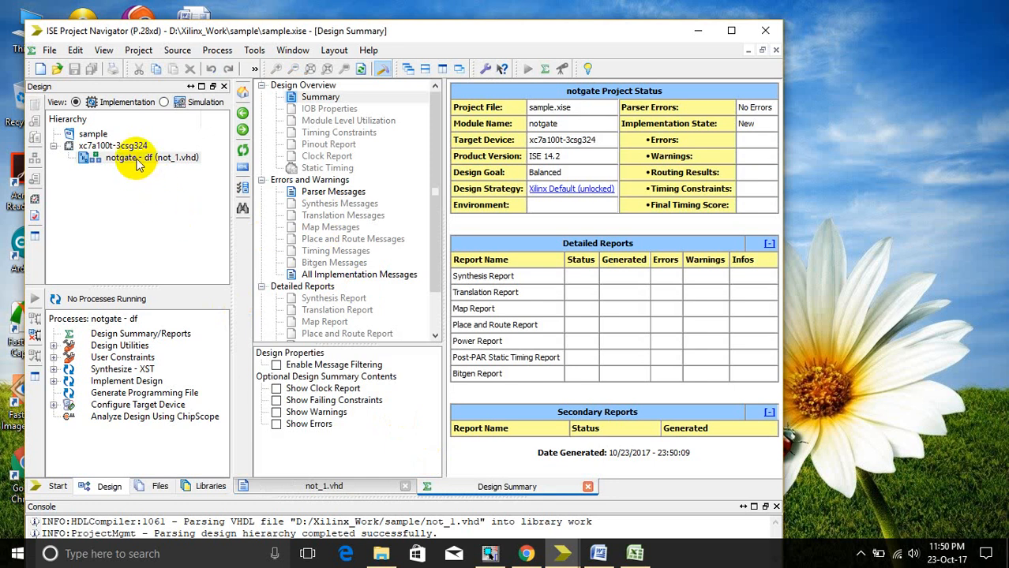
Step: Run Check Syntax under Synthesize - XST for notgate, then maximize the window
click(138, 157)
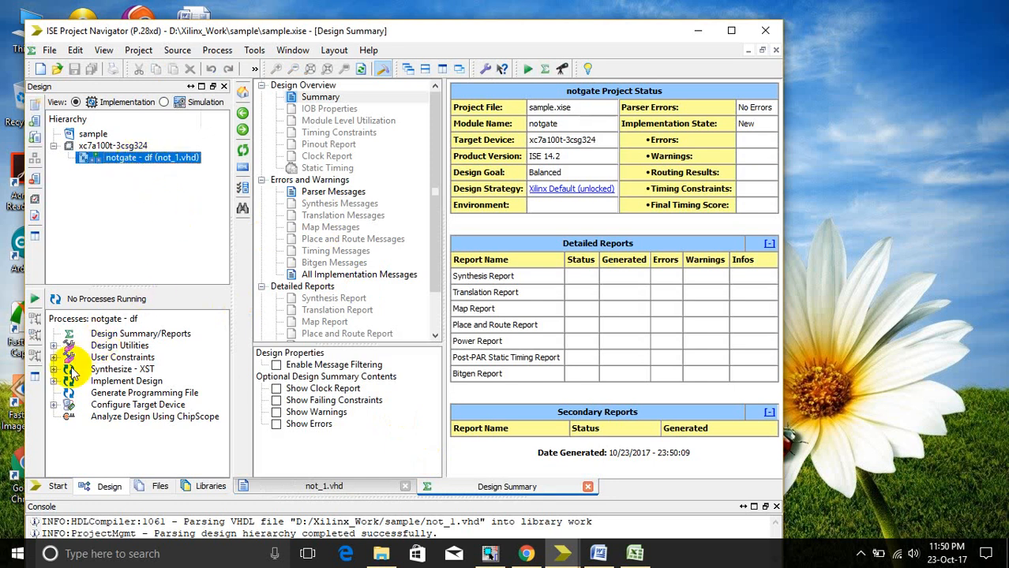
click(53, 368)
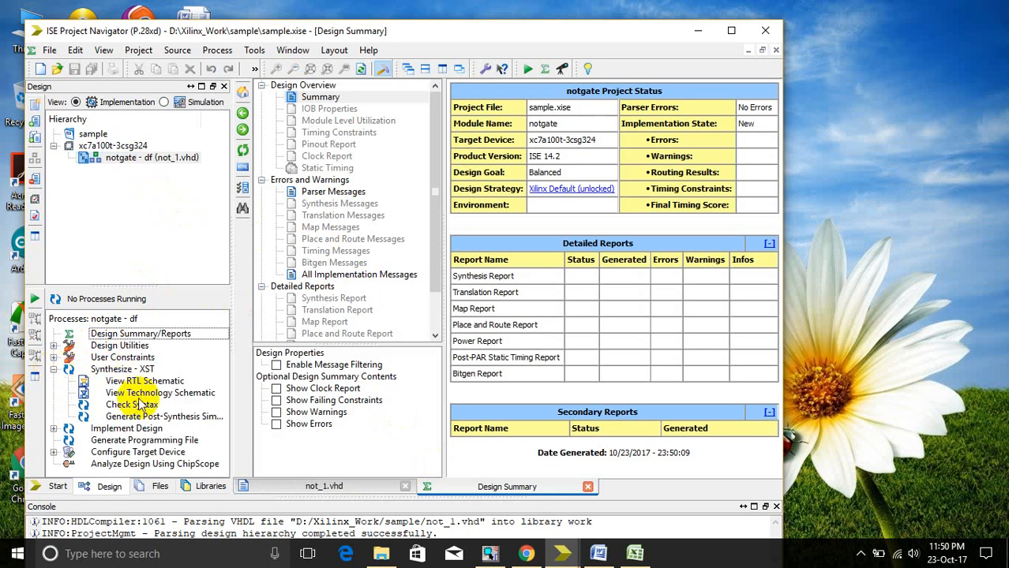
double_click(131, 404)
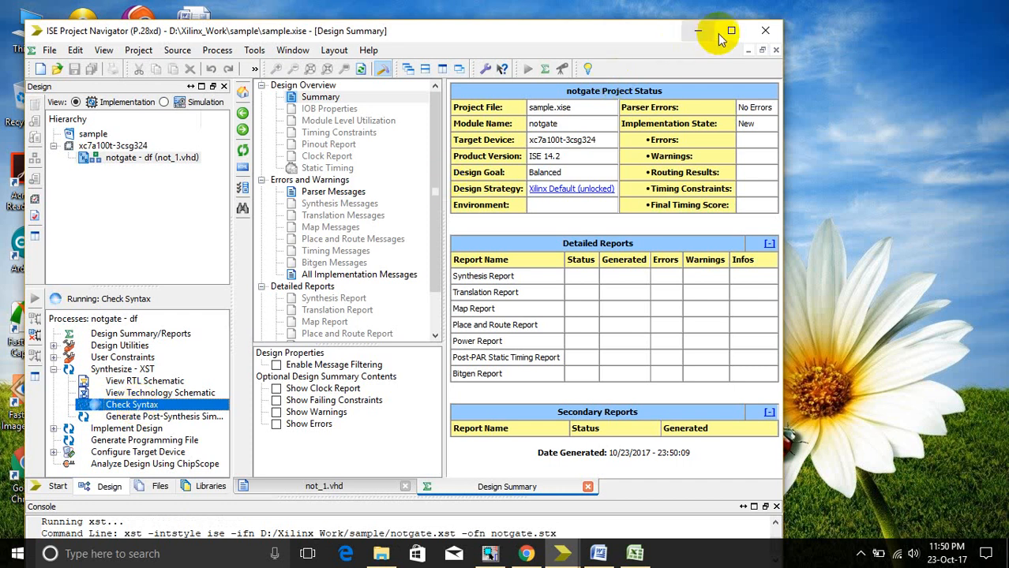
click(730, 30)
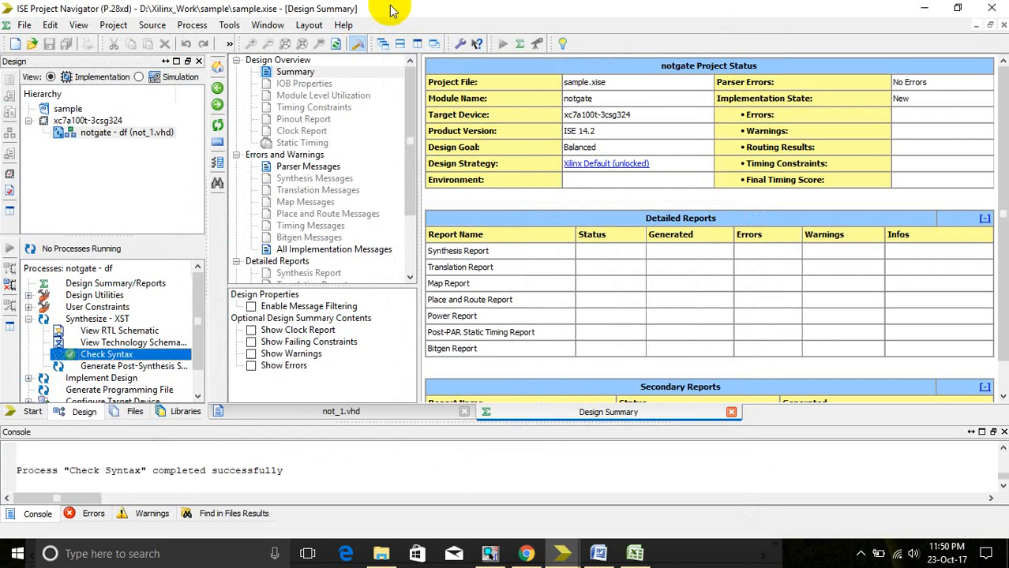
mouse_move(103, 107)
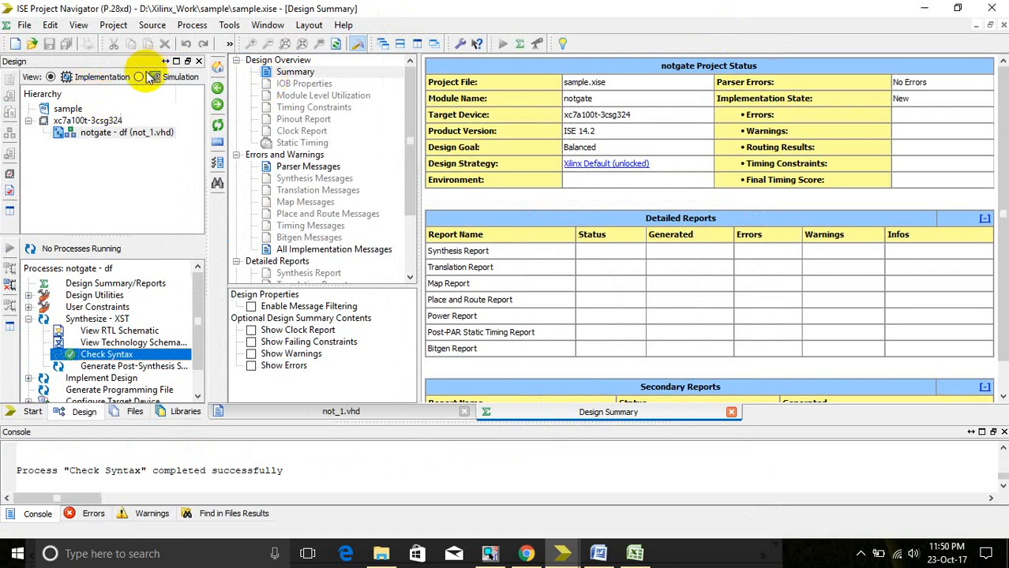
Step: In Simulation view, run ISim's Simulate Behavioral Model for notgate
click(50, 77)
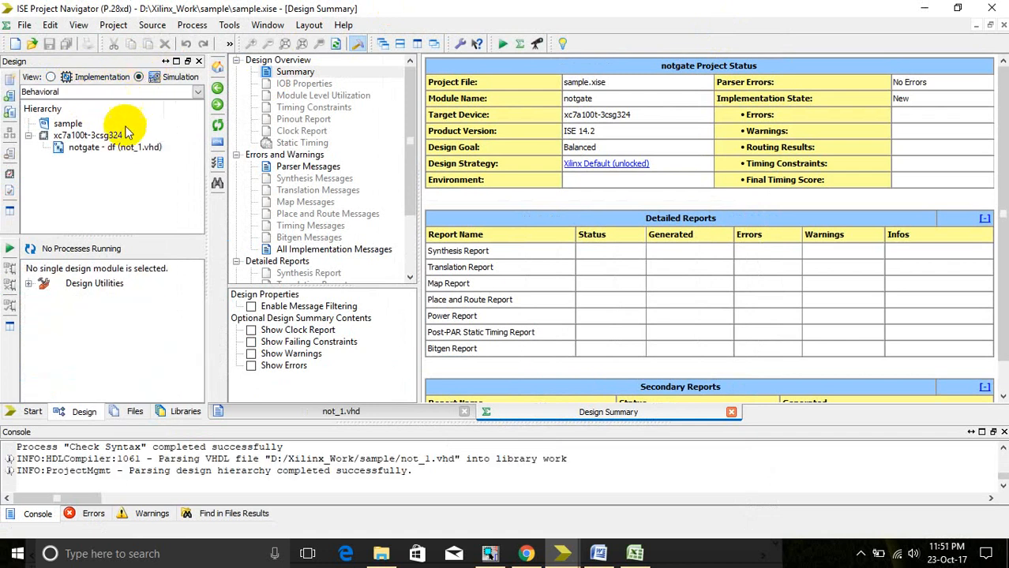
click(114, 148)
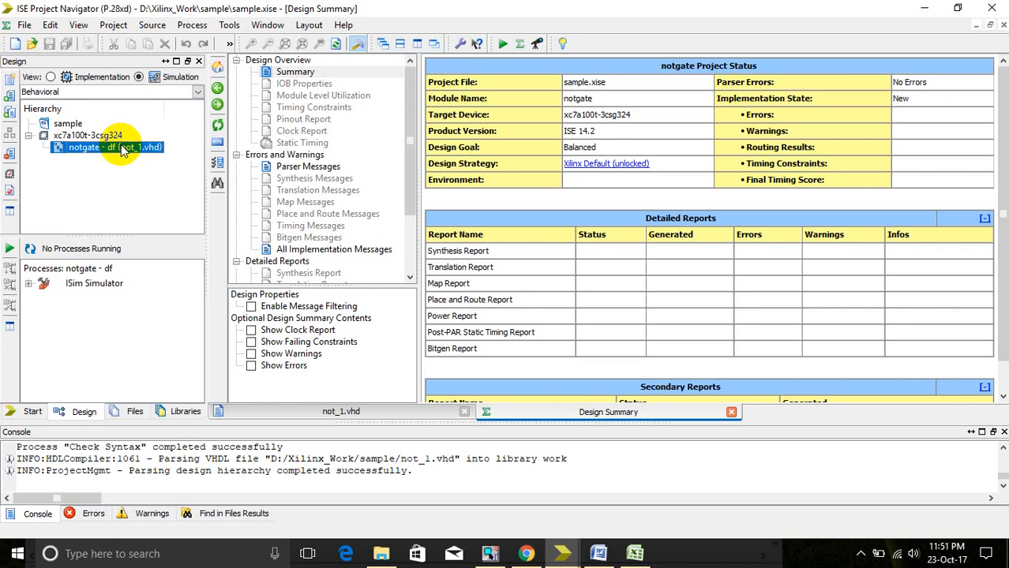
mouse_move(85, 319)
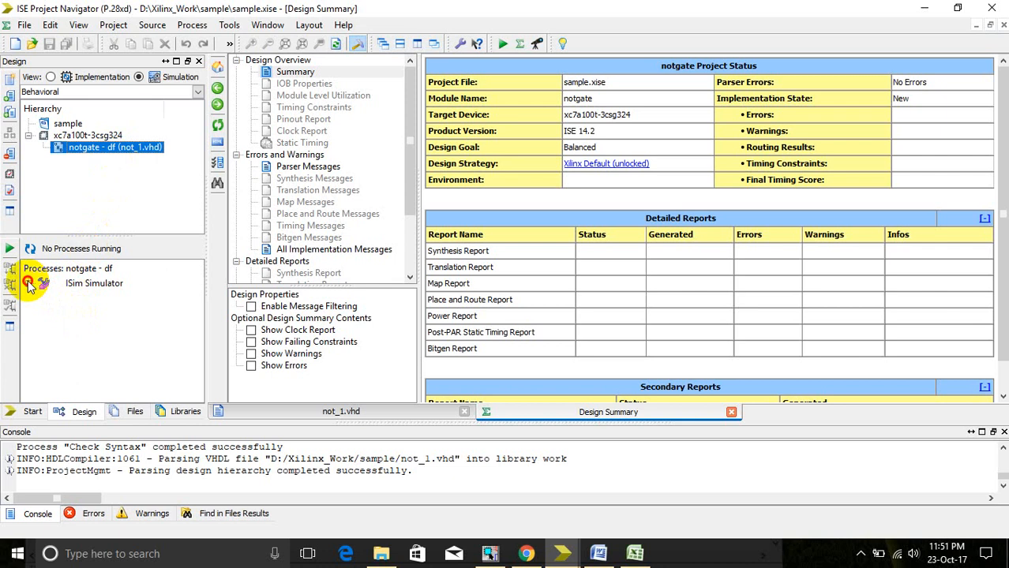
click(29, 283)
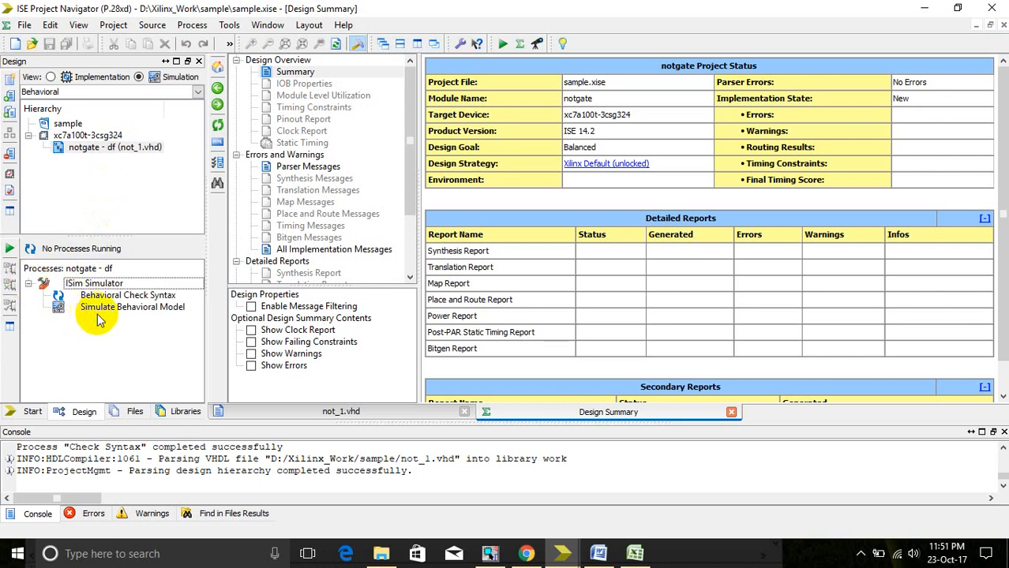
double_click(131, 307)
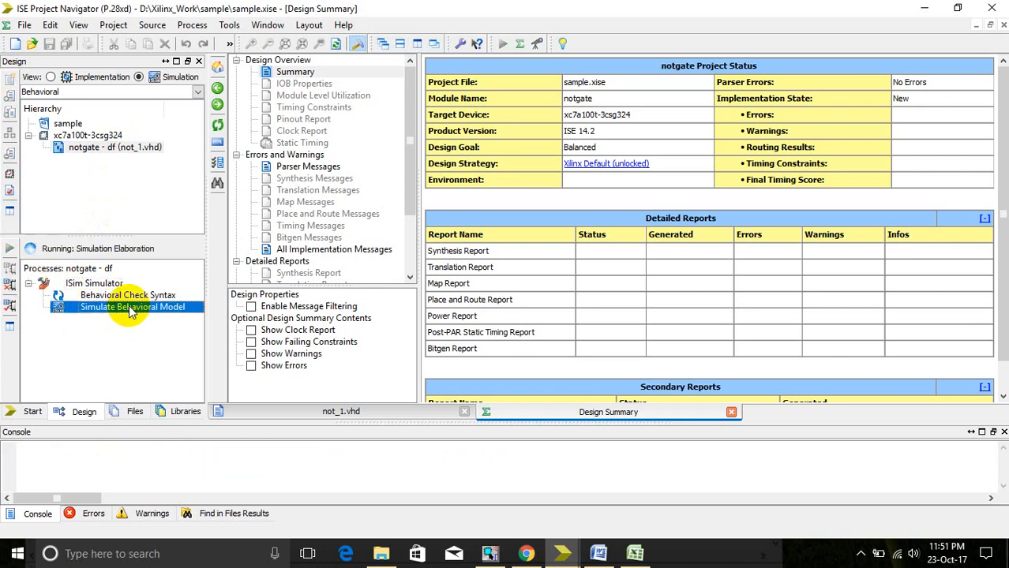
Step: Rerun Simulate Behavioral Model so ISim opens with signals a and y
double_click(132, 307)
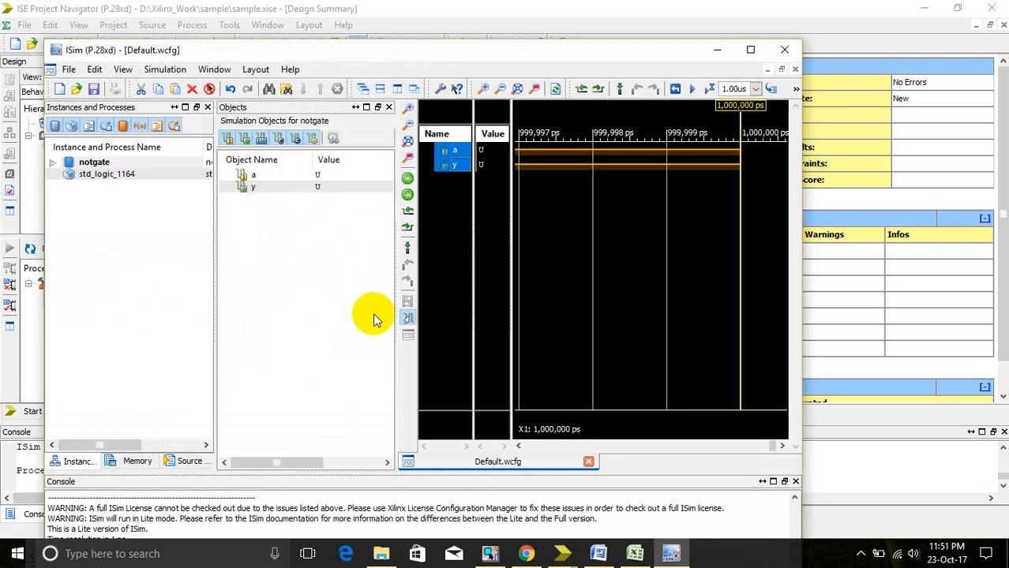
mouse_move(751, 50)
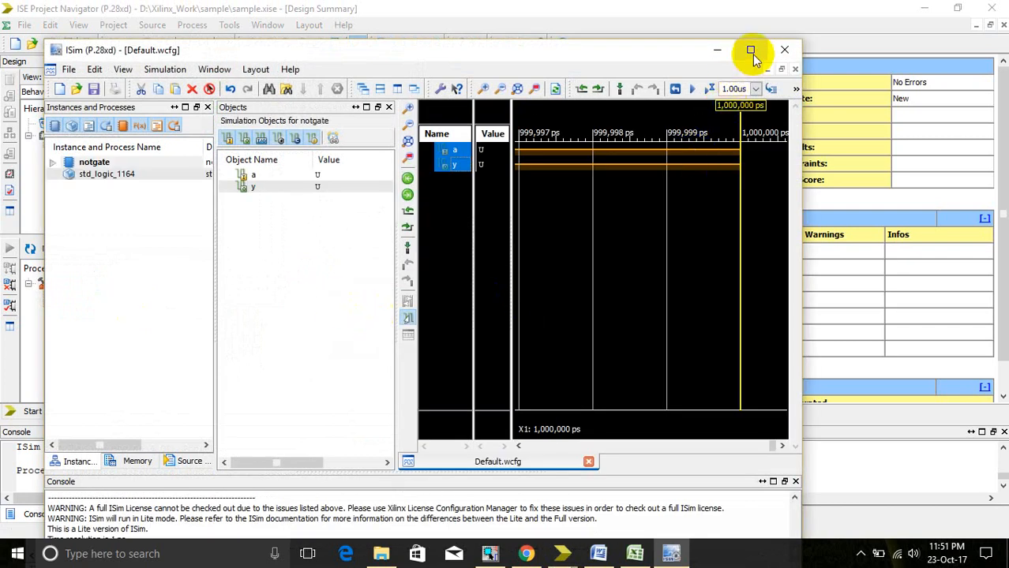
Step: Maximize ISim, force signal a to constant 0, and run another 1.00 us
click(750, 50)
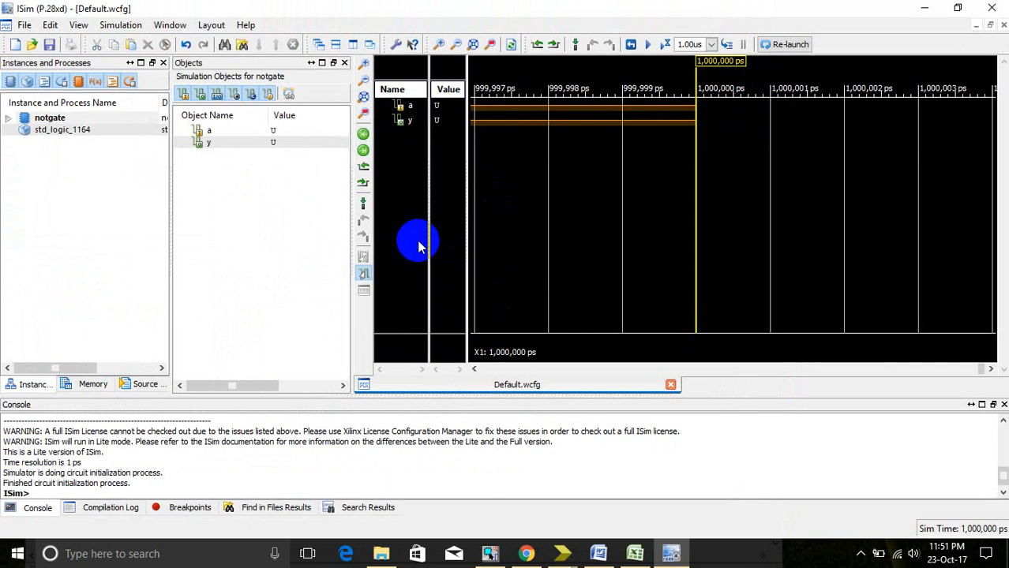
mouse_move(408, 106)
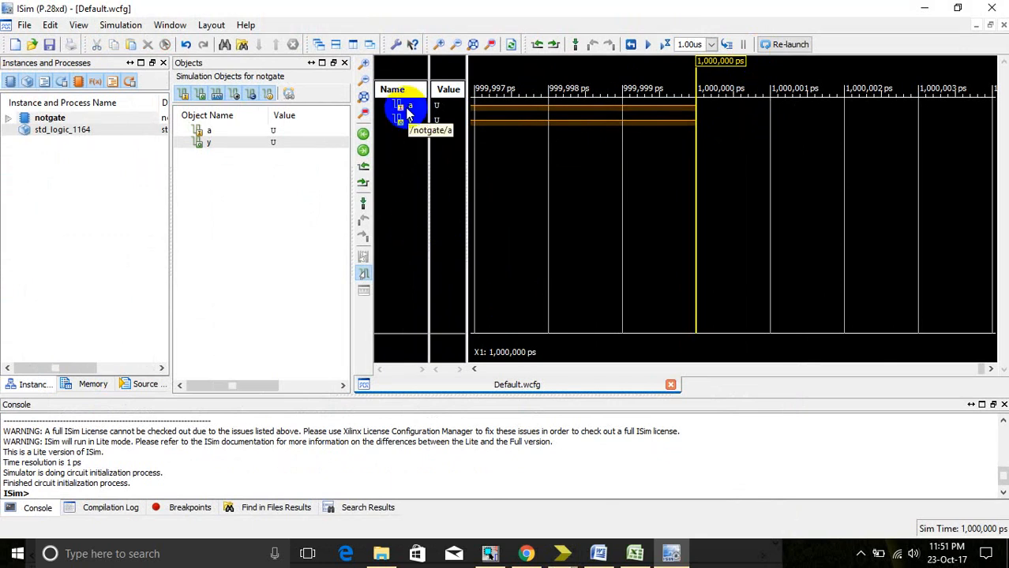
right_click(409, 106)
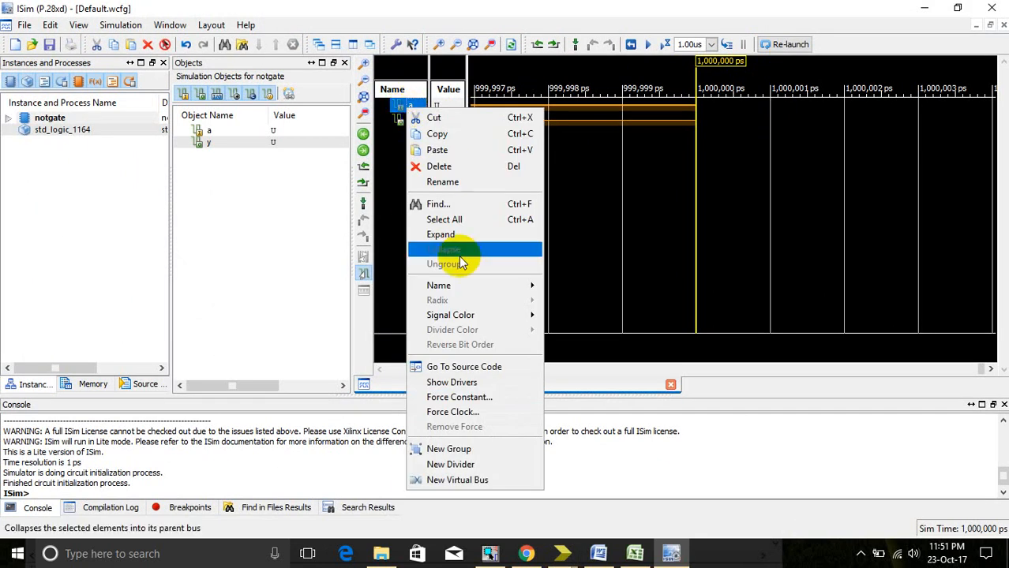
click(459, 397)
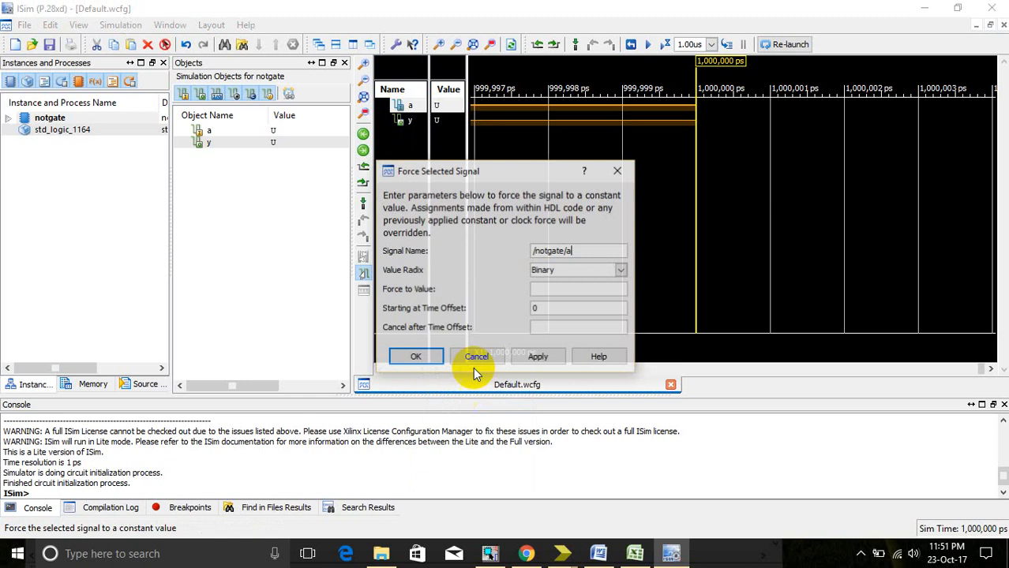
click(578, 289)
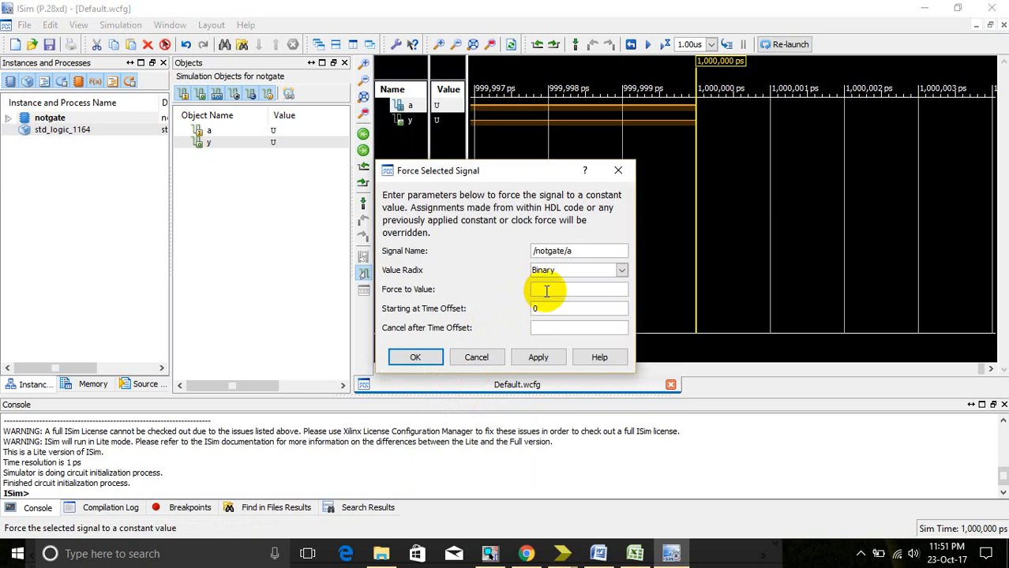
text(0)
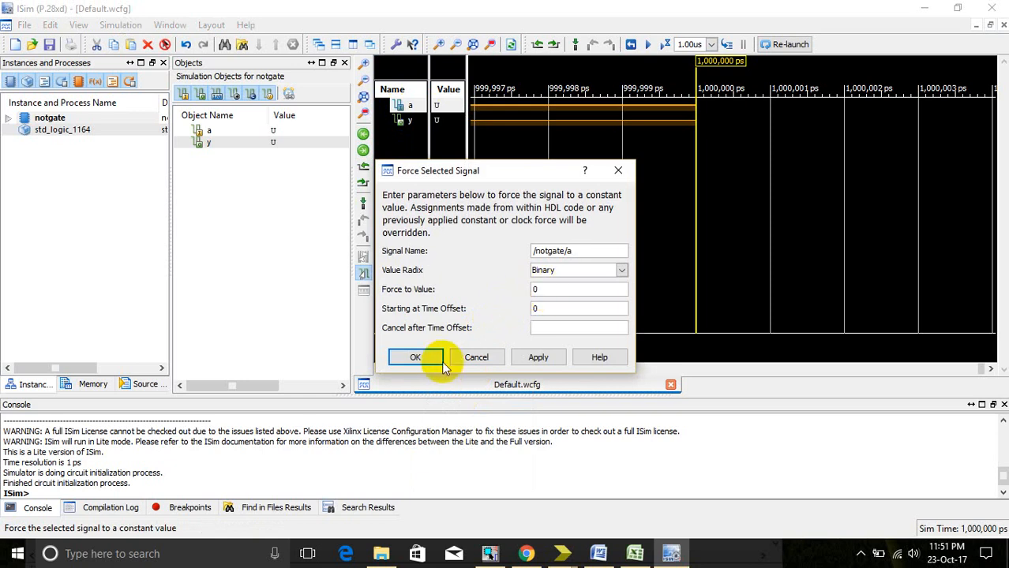
click(415, 357)
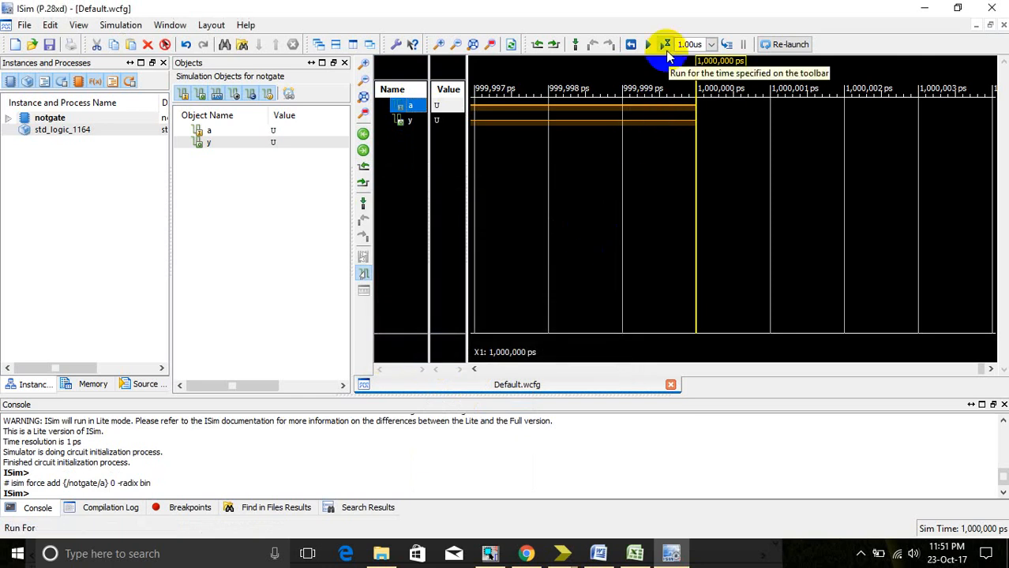
click(647, 44)
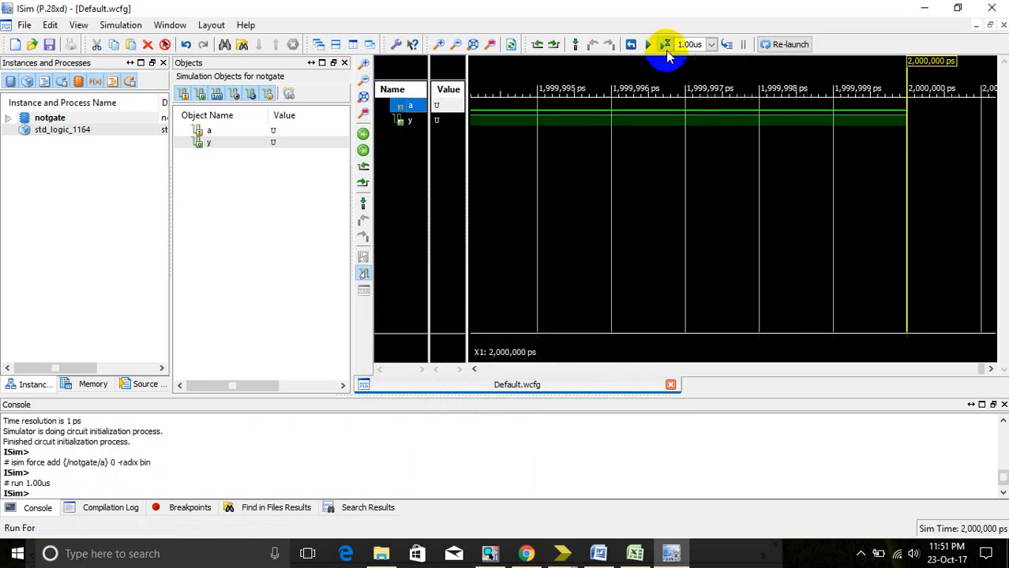
click(665, 45)
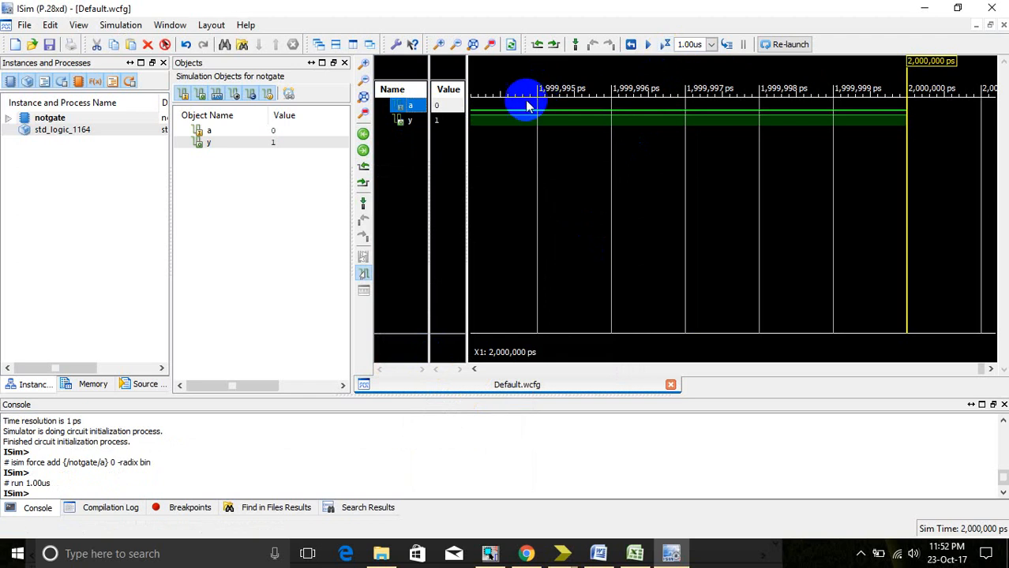
mouse_move(519, 132)
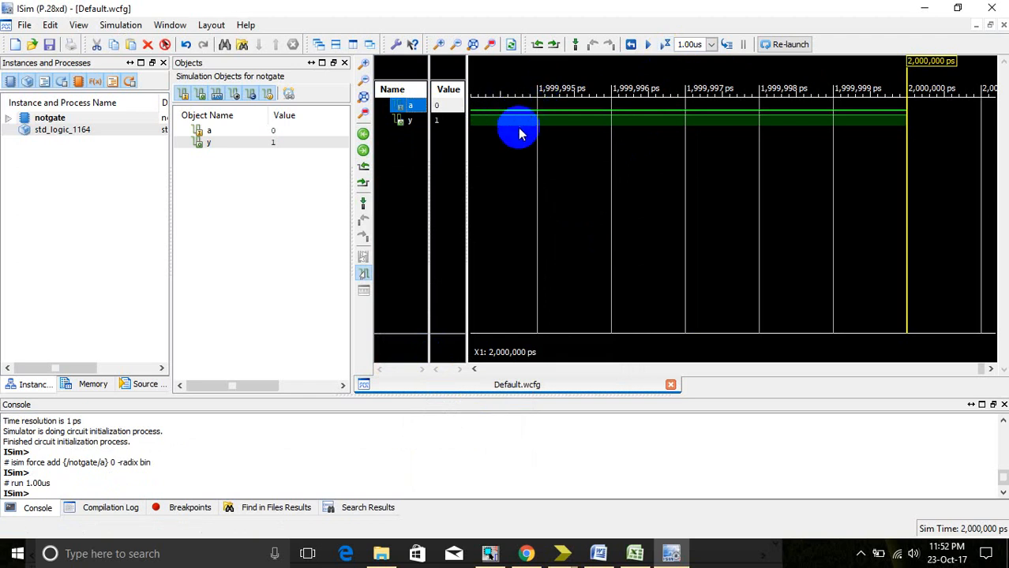
mouse_move(493, 130)
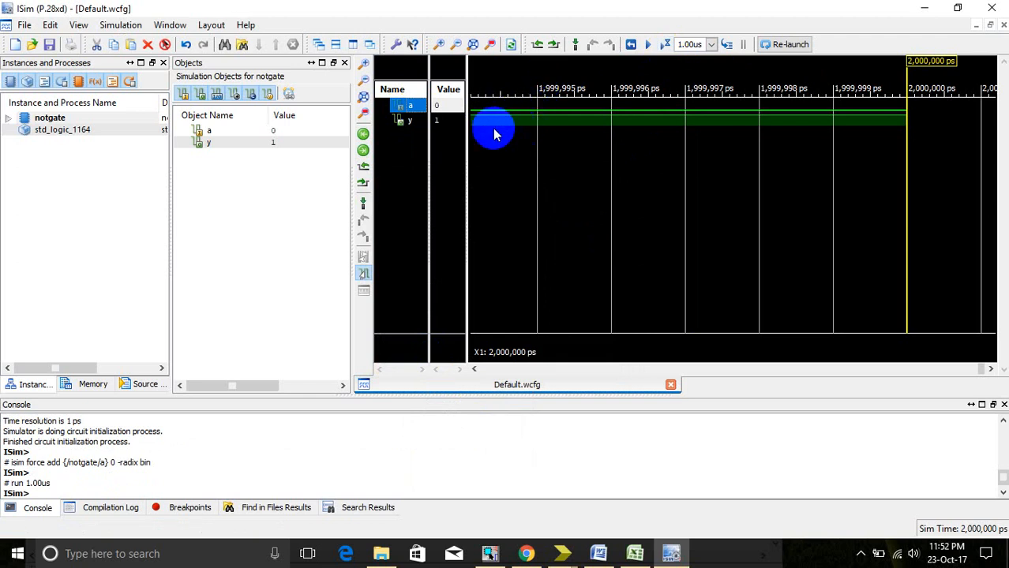
Step: Force signal a to constant 1 and run the simulation one more 1.00 us
right_click(410, 105)
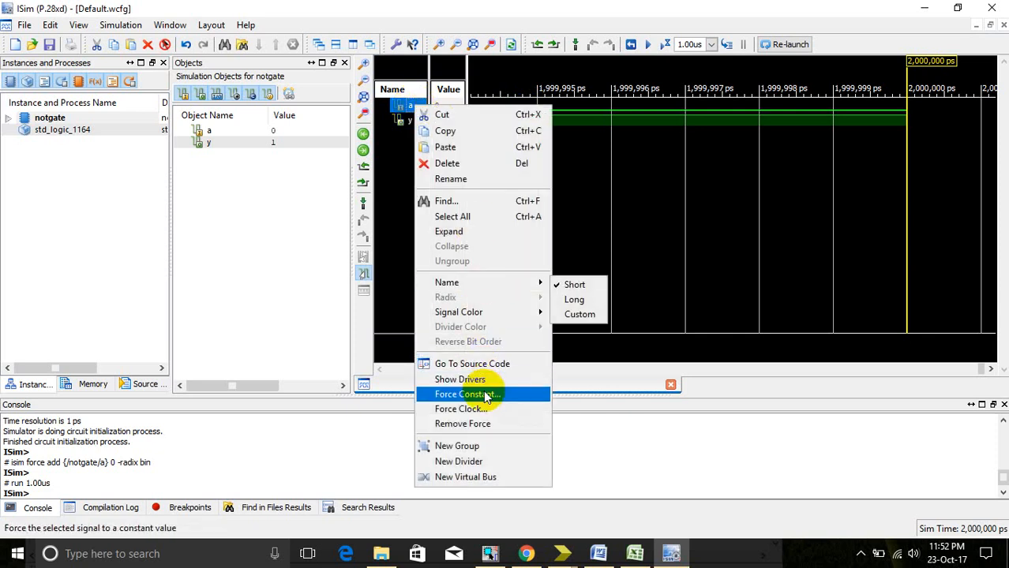
click(466, 394)
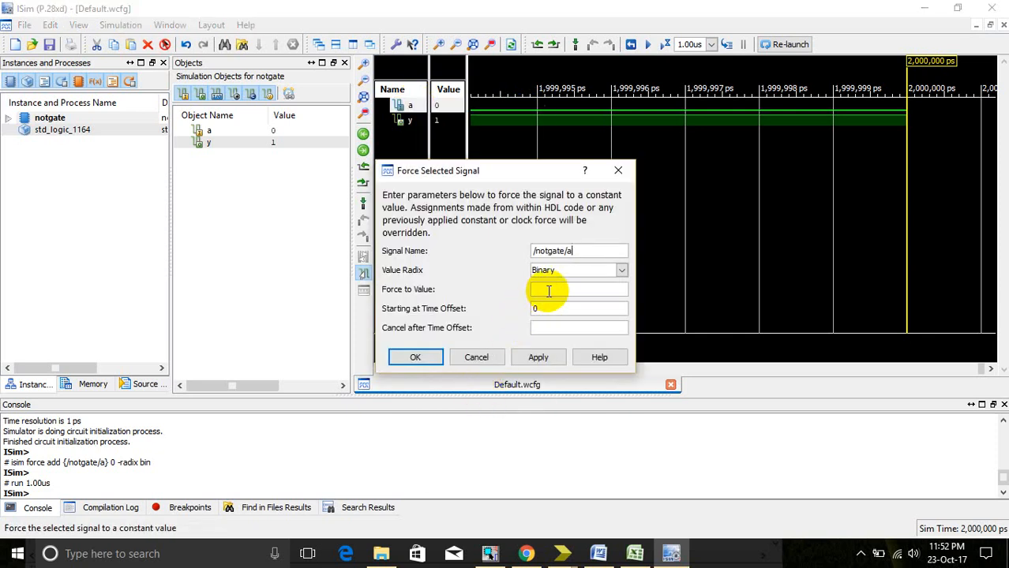
text(1)
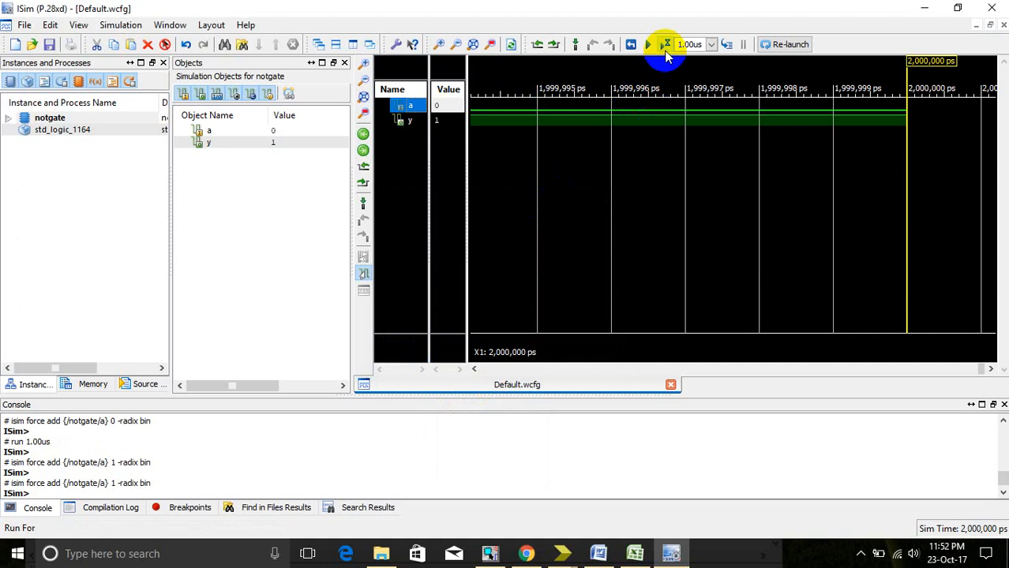
click(665, 44)
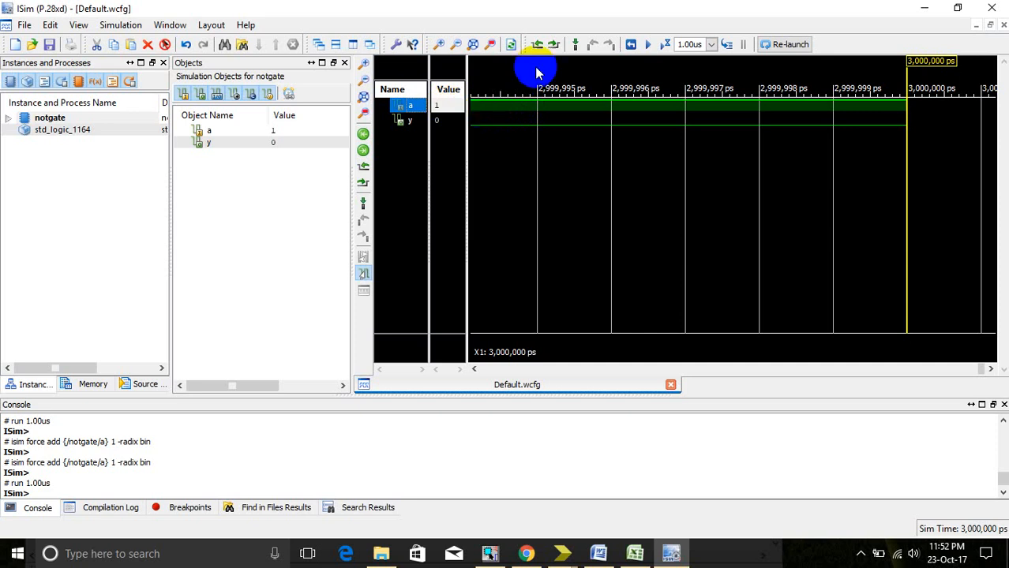
mouse_move(544, 63)
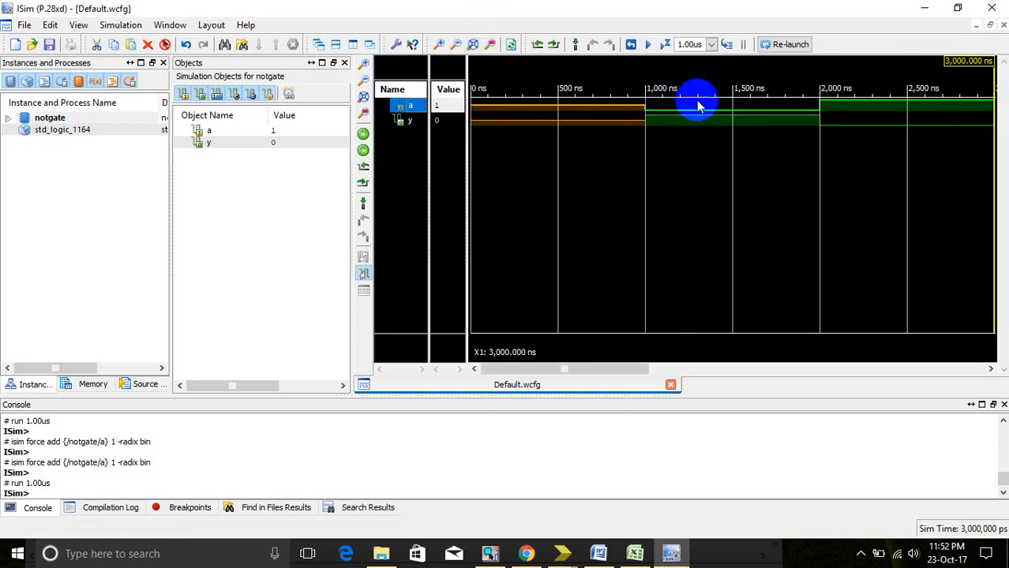
Step: Place waveform markers near 1,337 ns and 2,179 ns, then exit ISim and right-click notgate
click(698, 115)
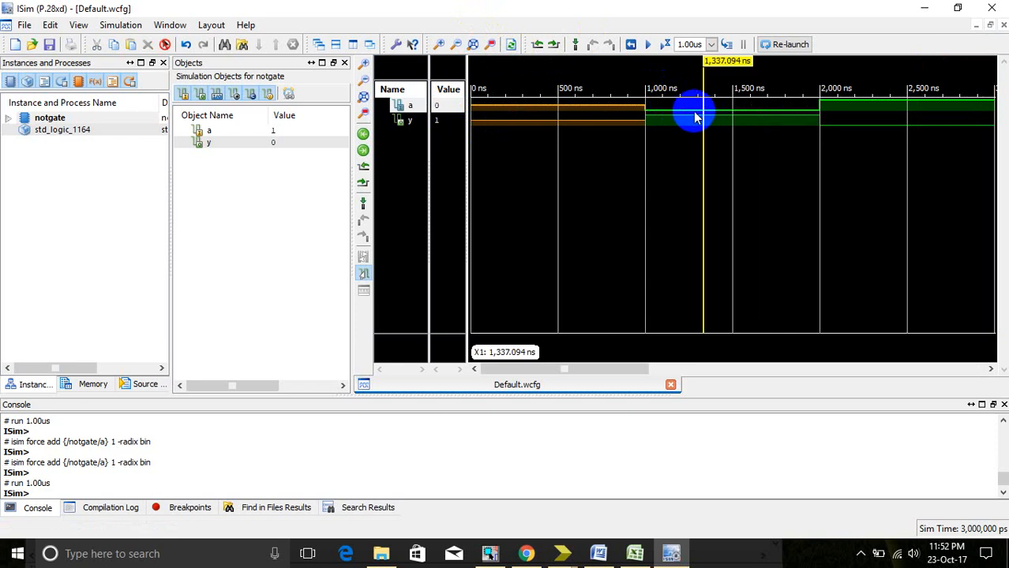
mouse_move(688, 127)
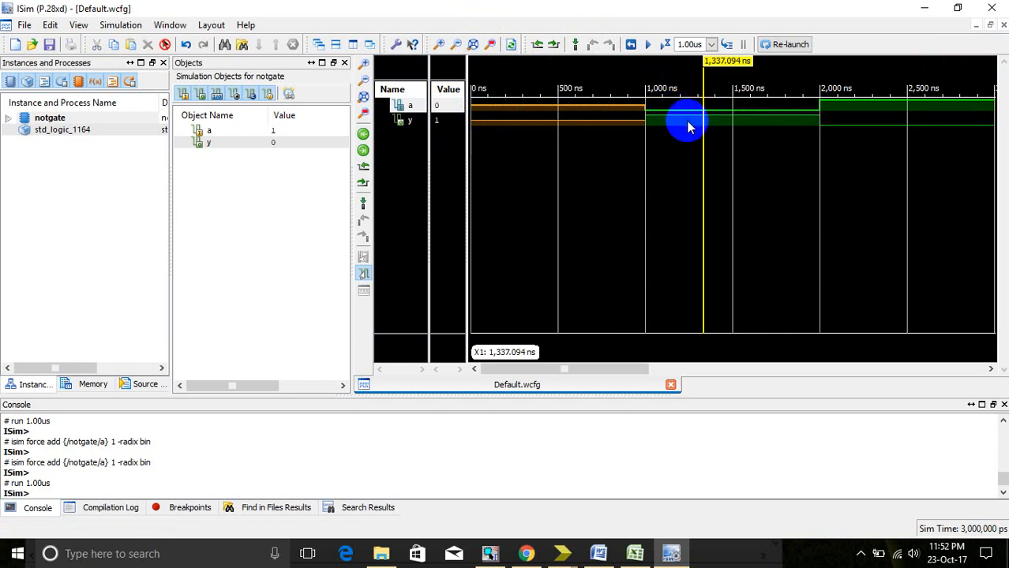
click(851, 126)
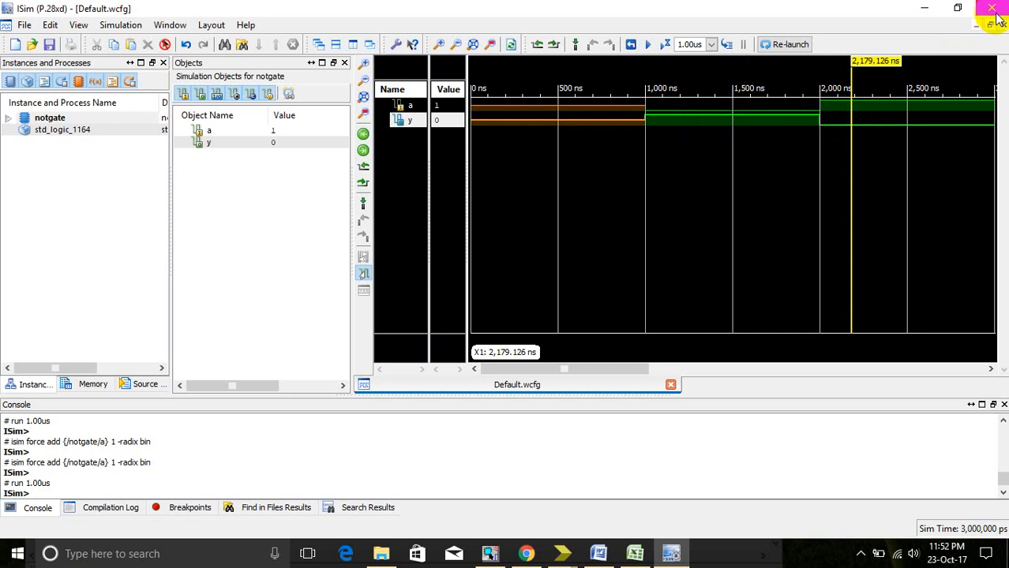
click(991, 8)
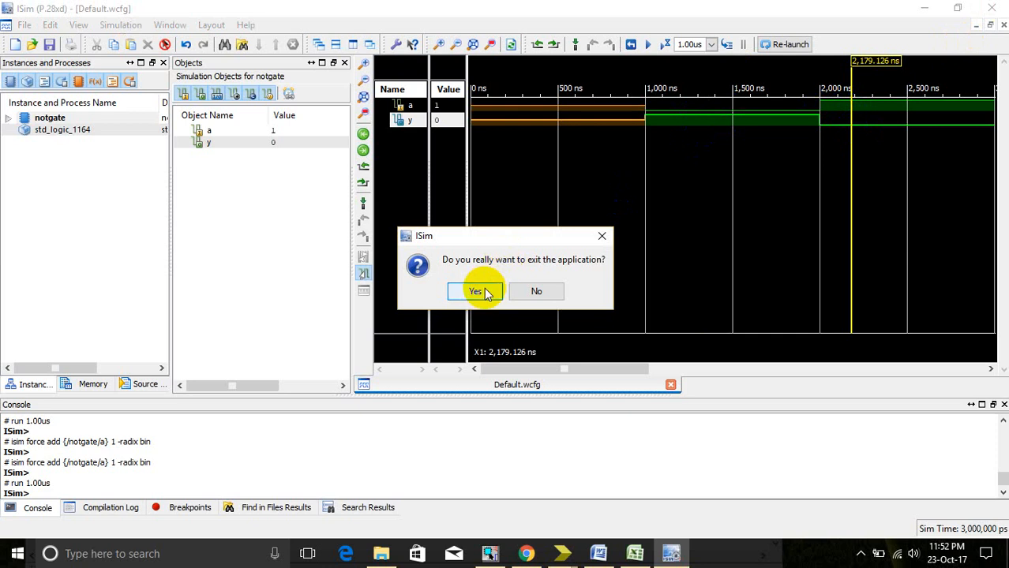
click(474, 292)
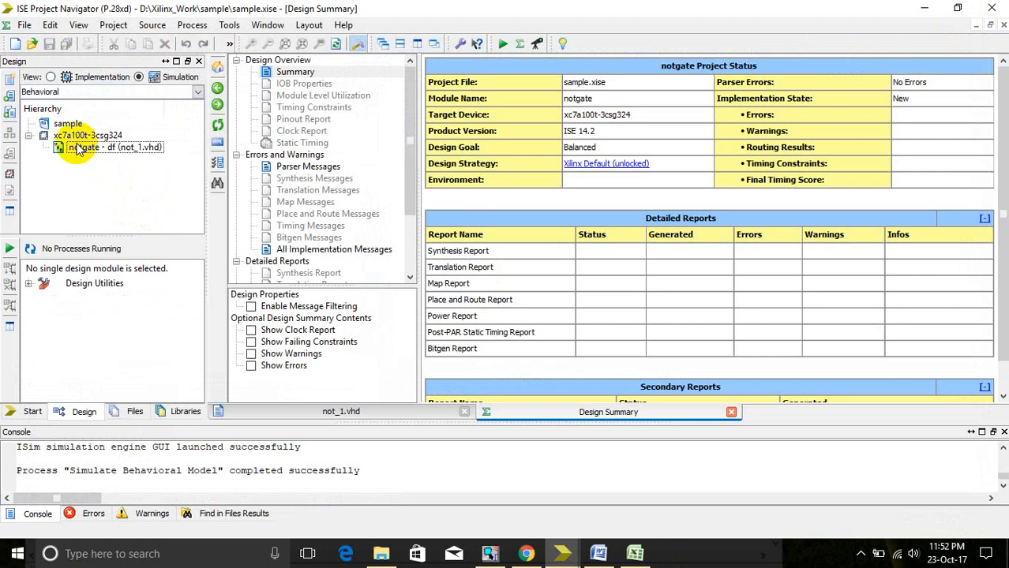
right_click(109, 148)
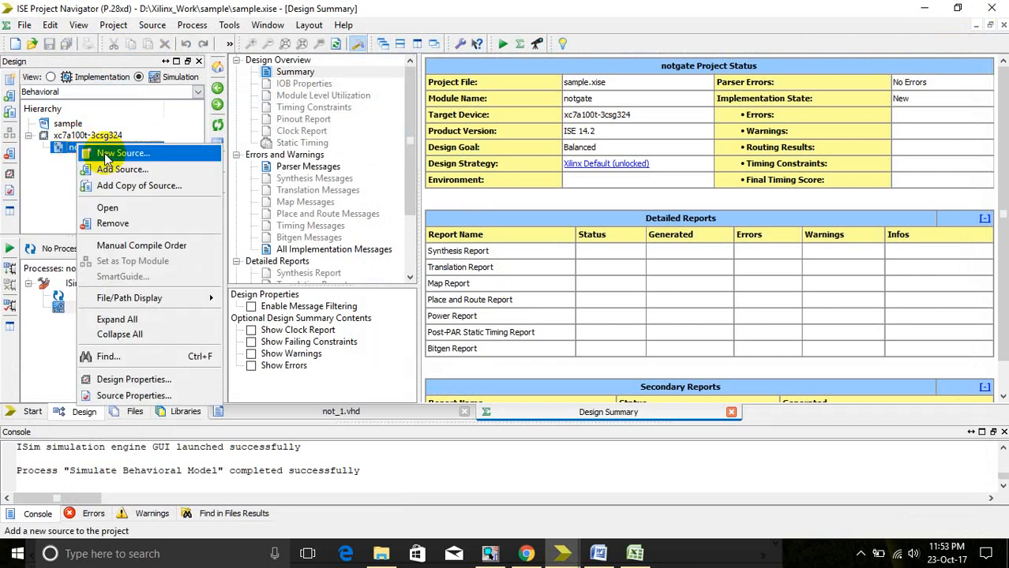
Step: Create a New Source VHDL Test Bench named tb_not_1, associated with notgate
click(122, 153)
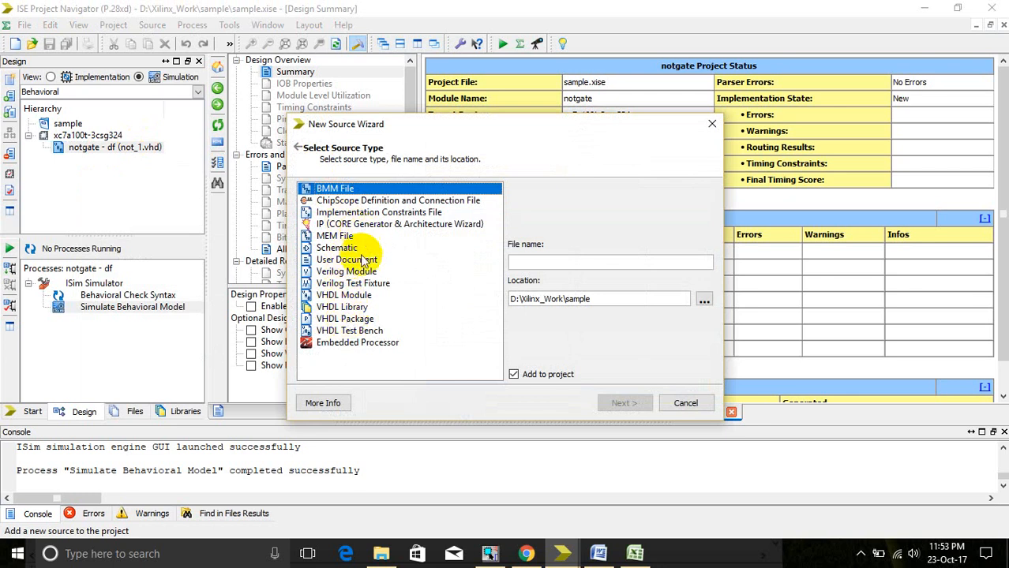
click(349, 330)
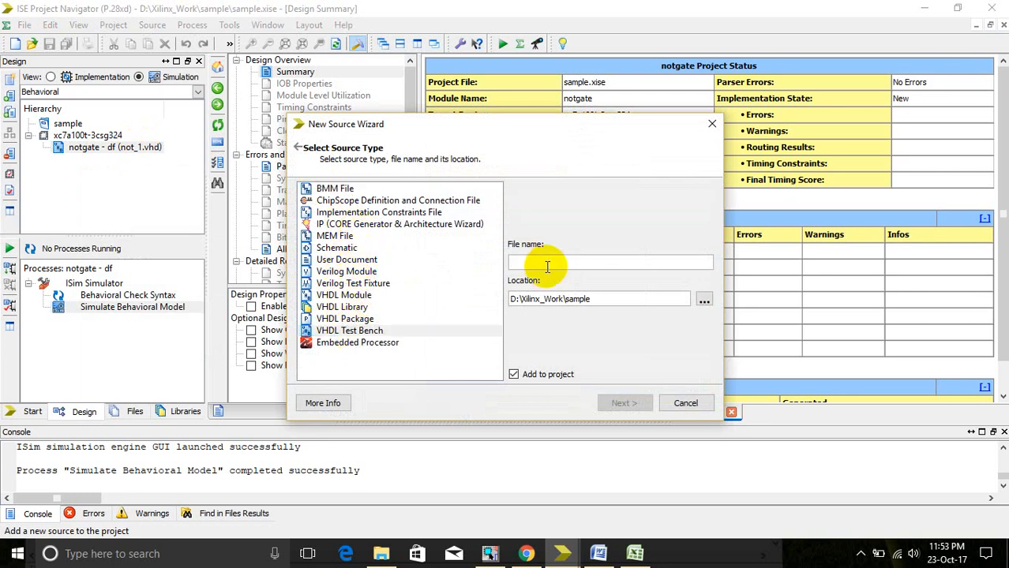
text(tb_not_1)
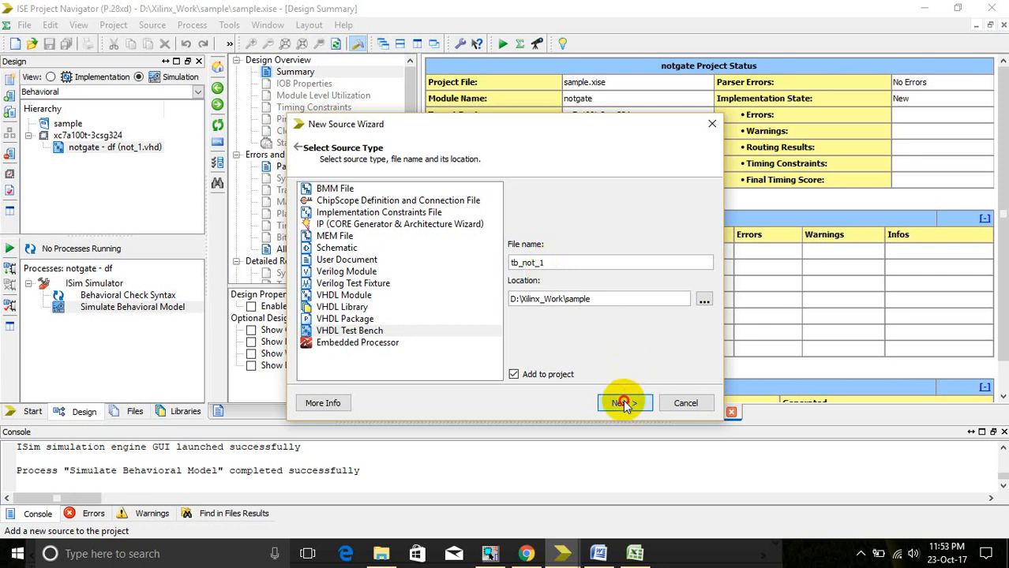
click(623, 403)
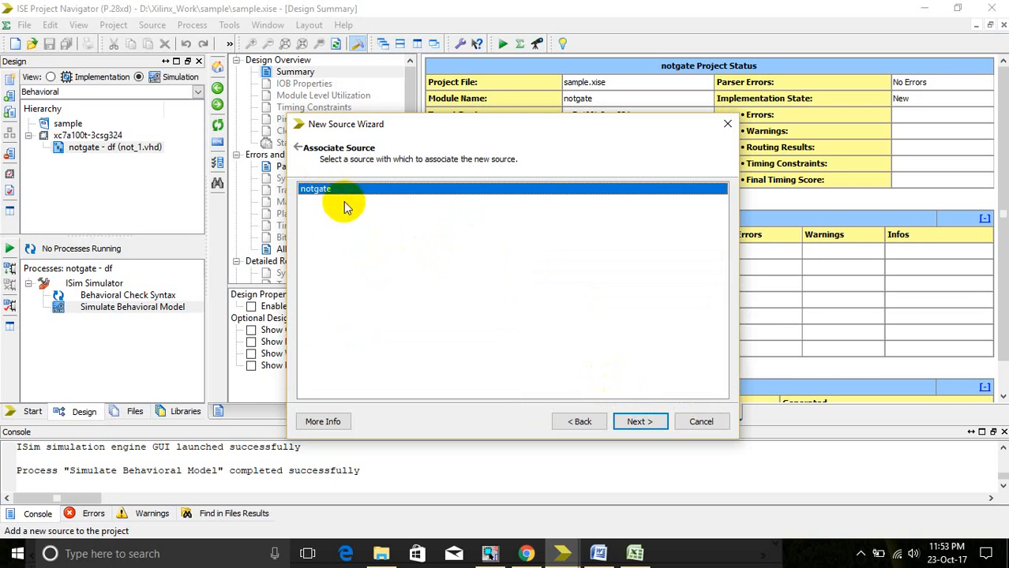
mouse_move(606, 452)
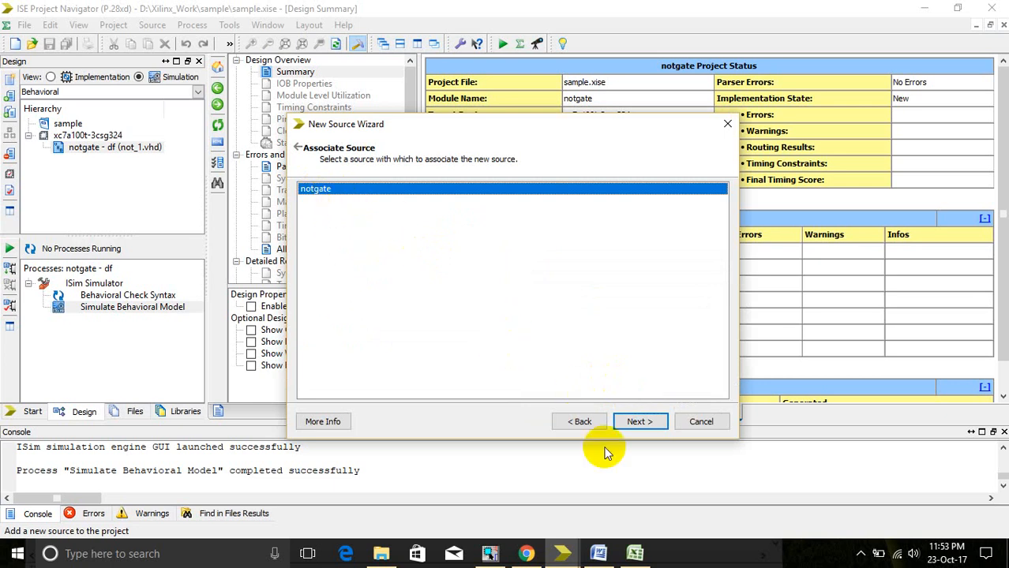
click(639, 422)
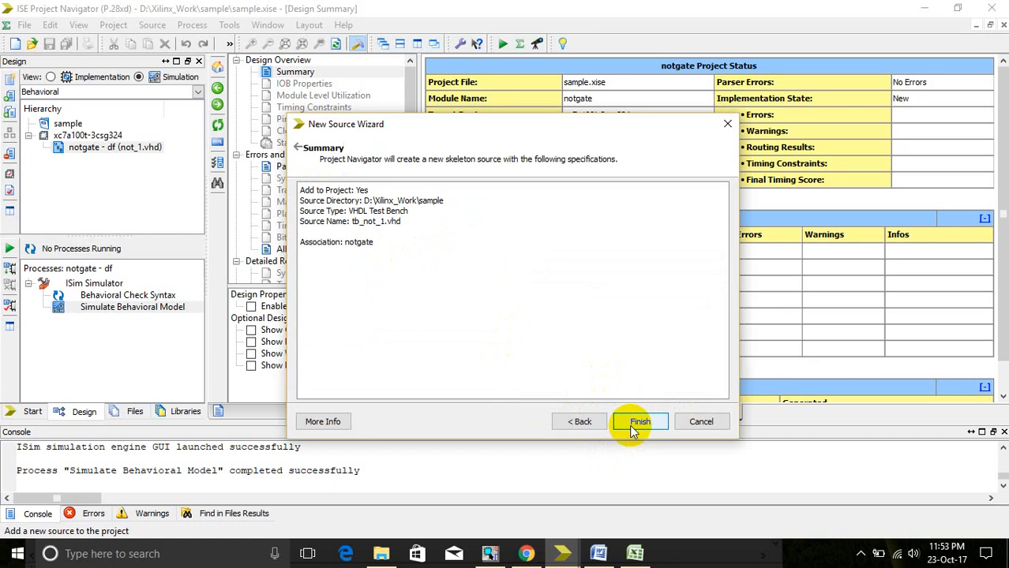
click(639, 421)
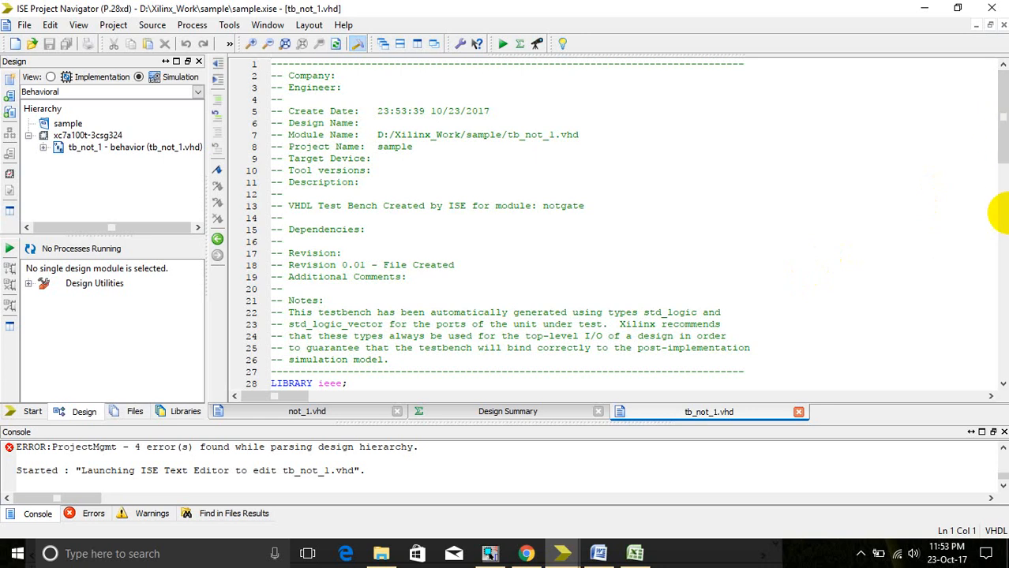
Step: Comment out the clock process lines 69–75 in tb_not_1.vhd
scroll(down, 3)
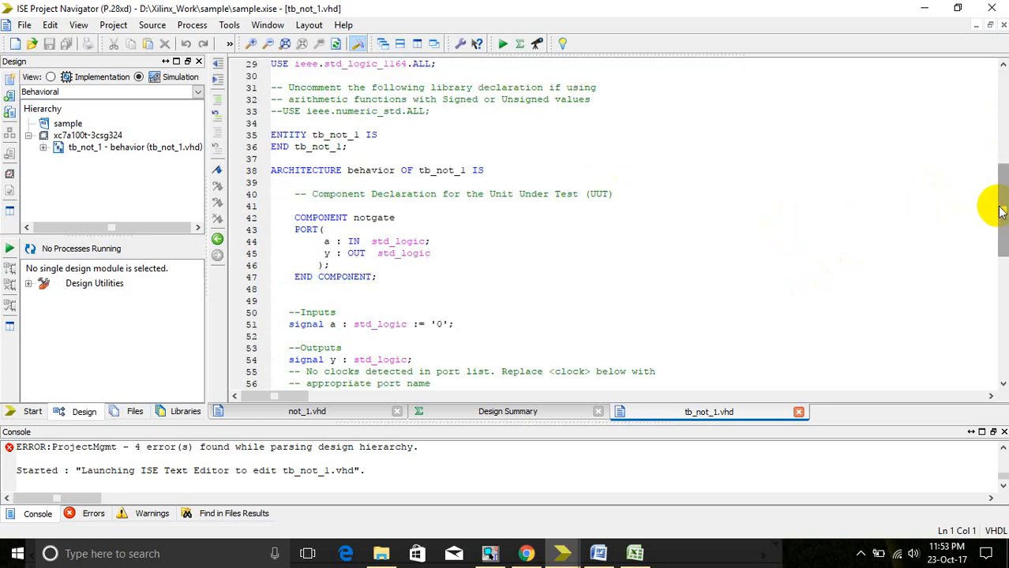
scroll(down, 3)
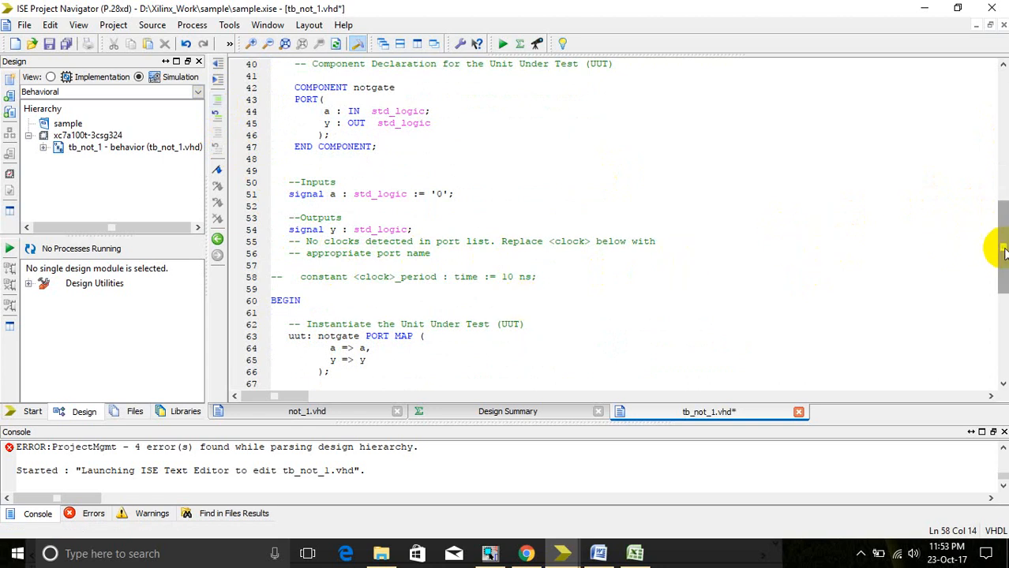
scroll(down, 3)
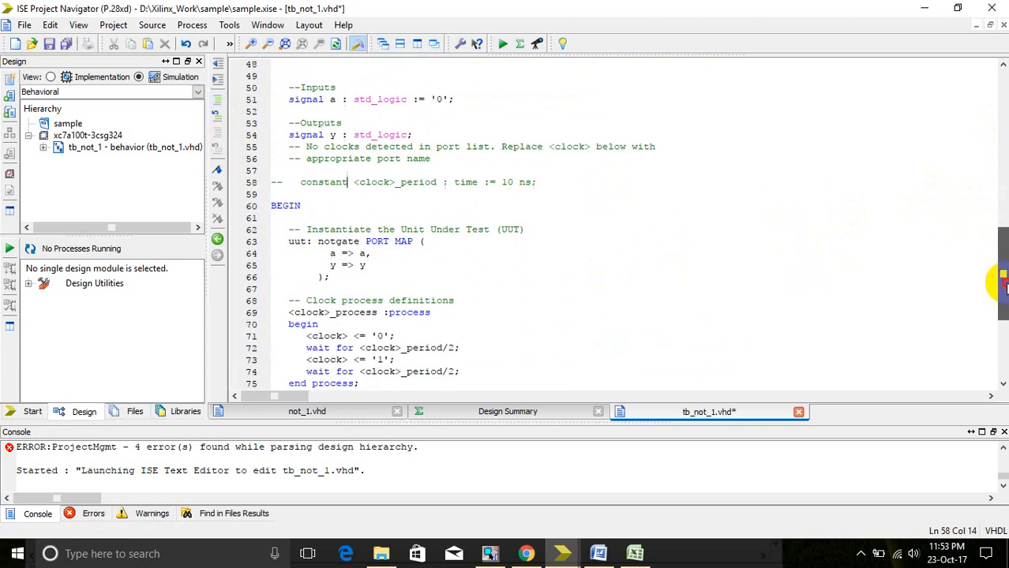
scroll(down, 3)
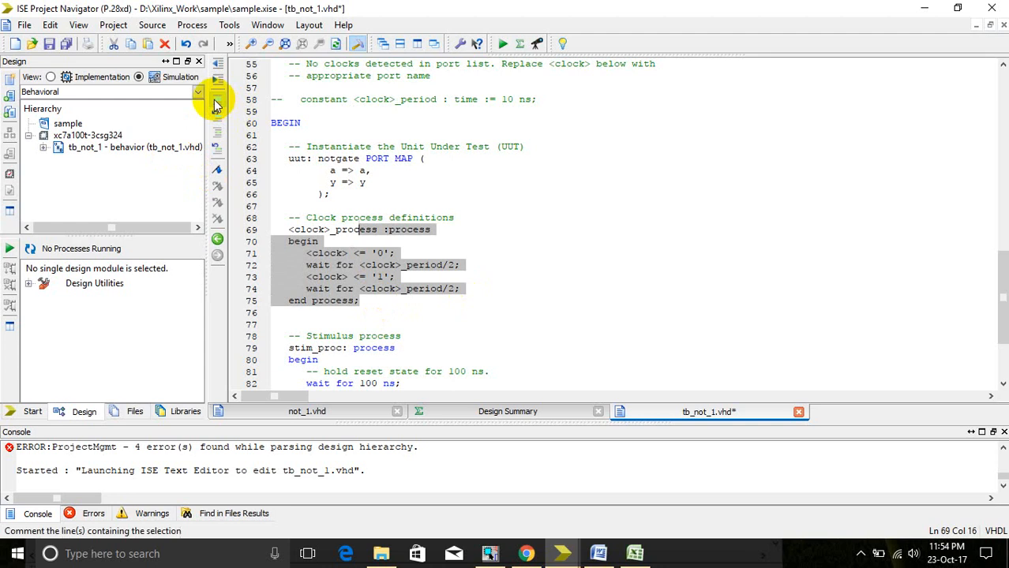
click(217, 101)
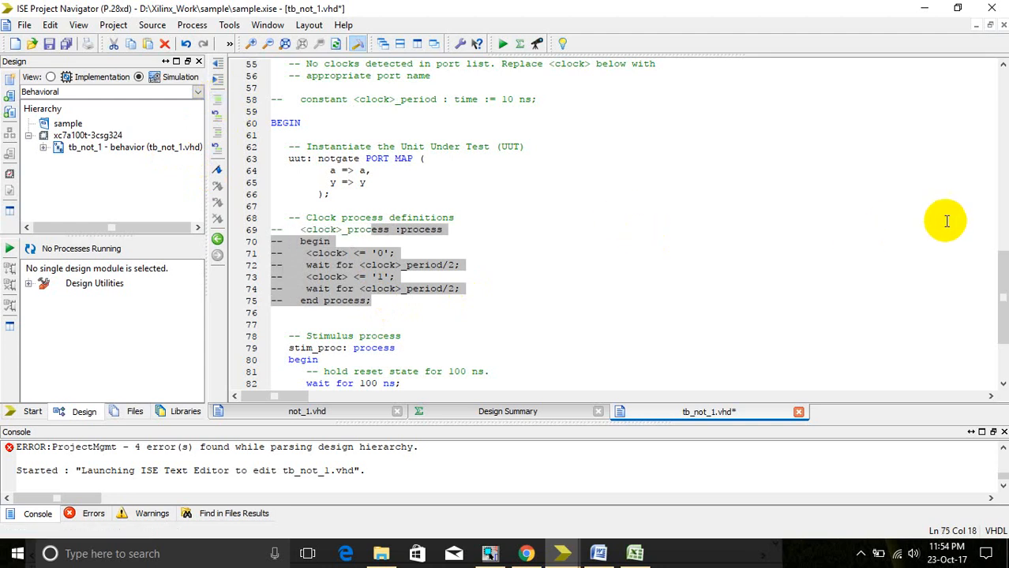
scroll(down, 3)
text(wai)
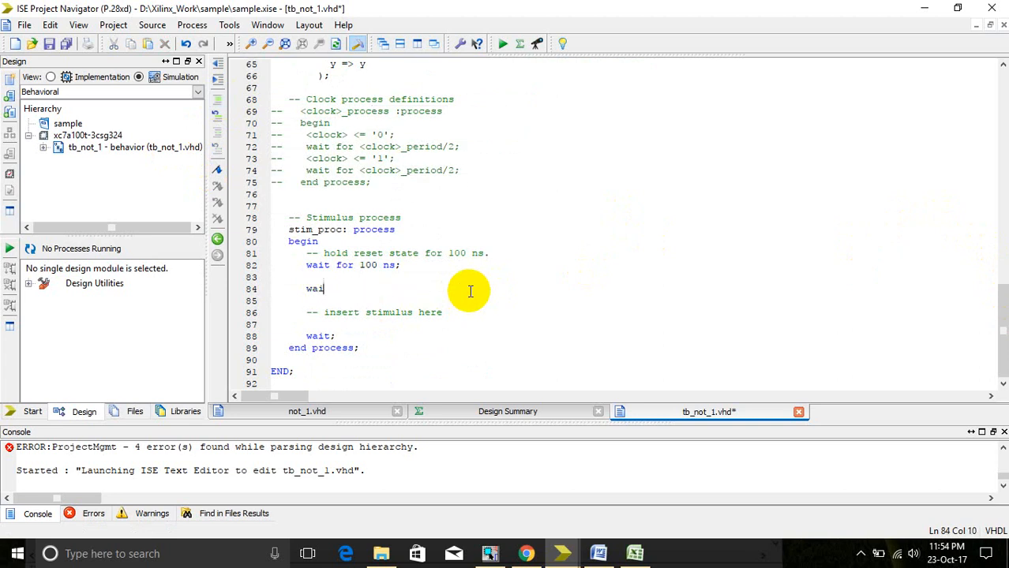
Step: In stim_proc, write a<='0'; wait for 100 ns; a<='1';
key(BackSpace)
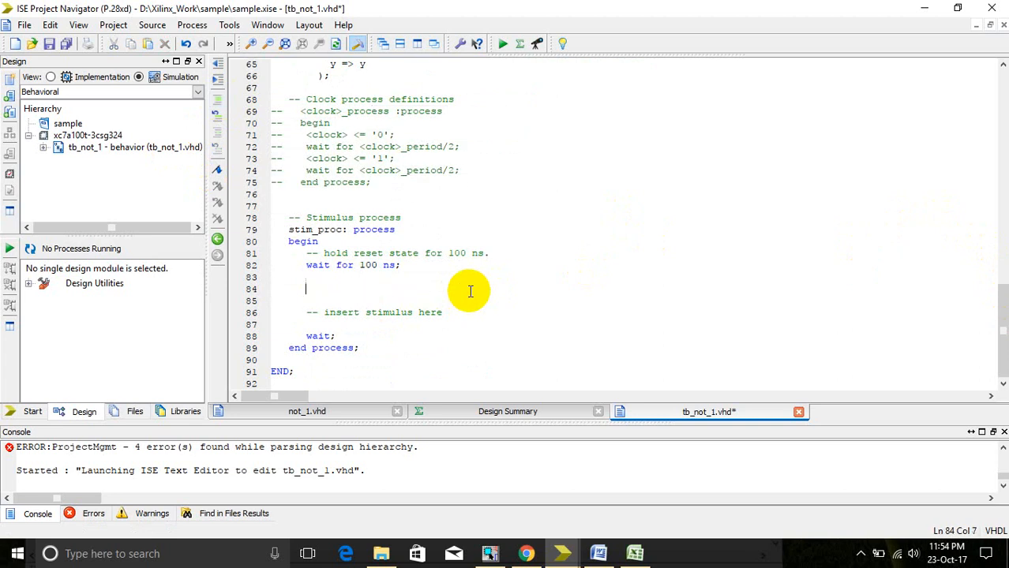
text(a)
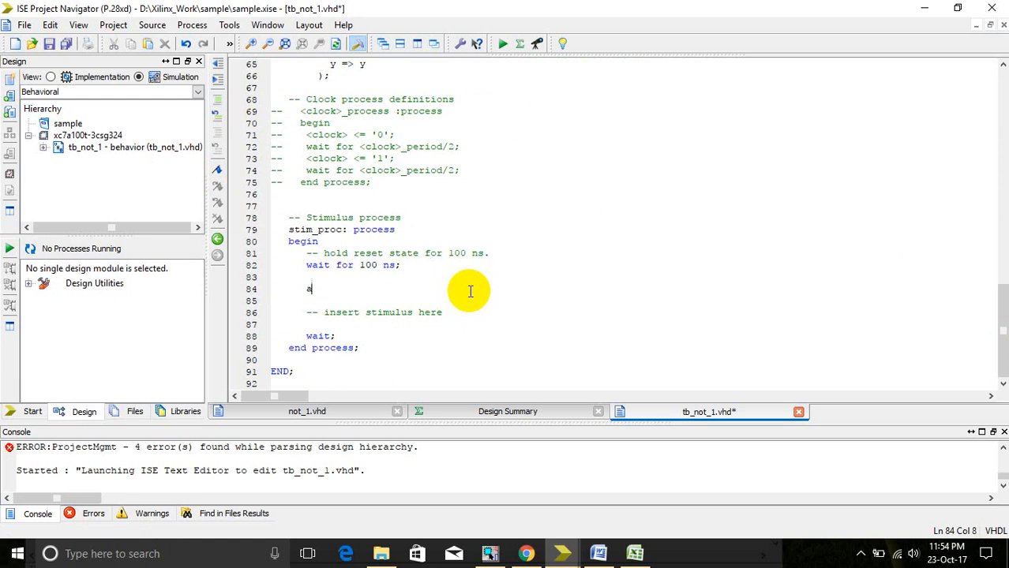
text(<)
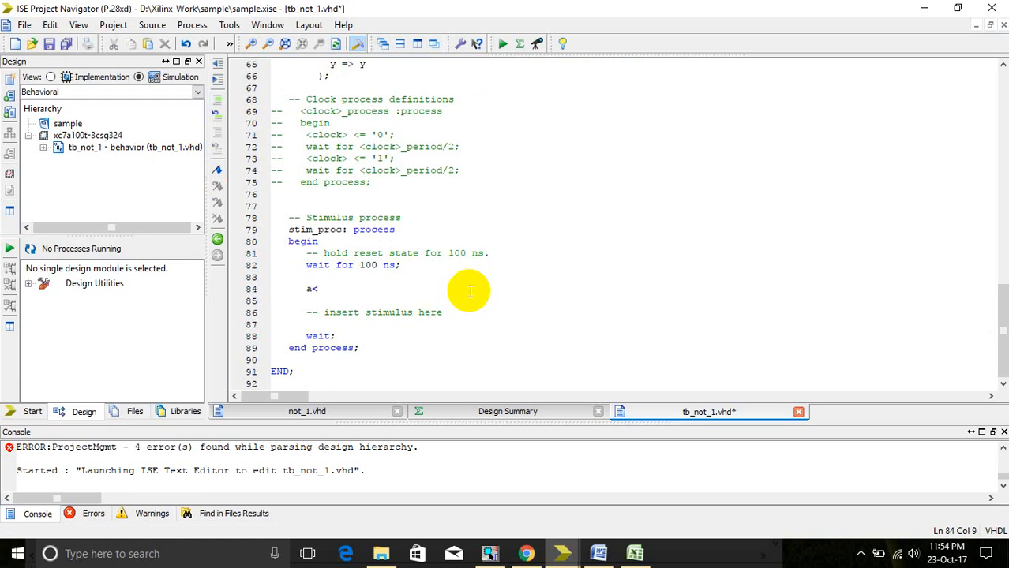
text(<='0)
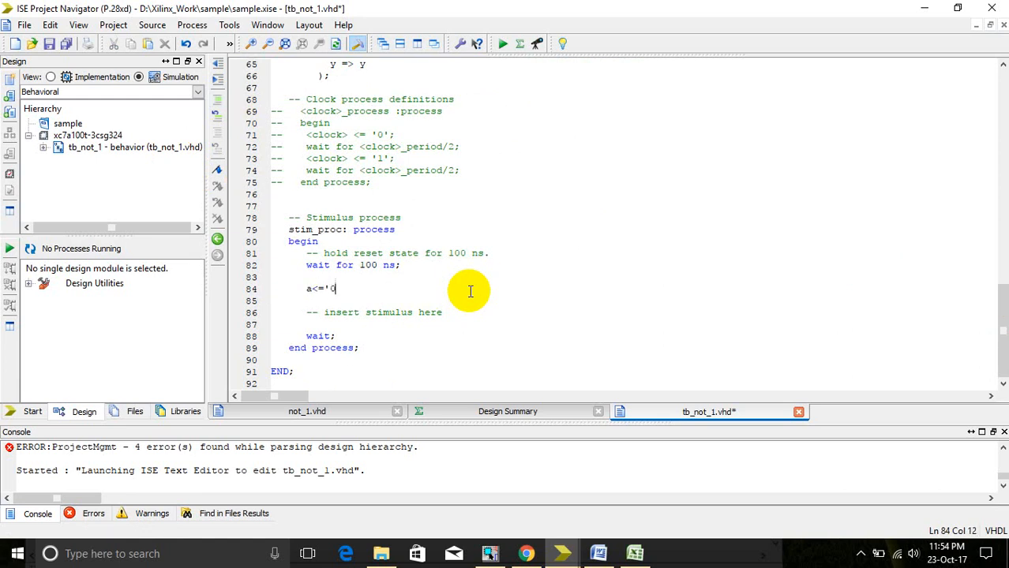
text(';)
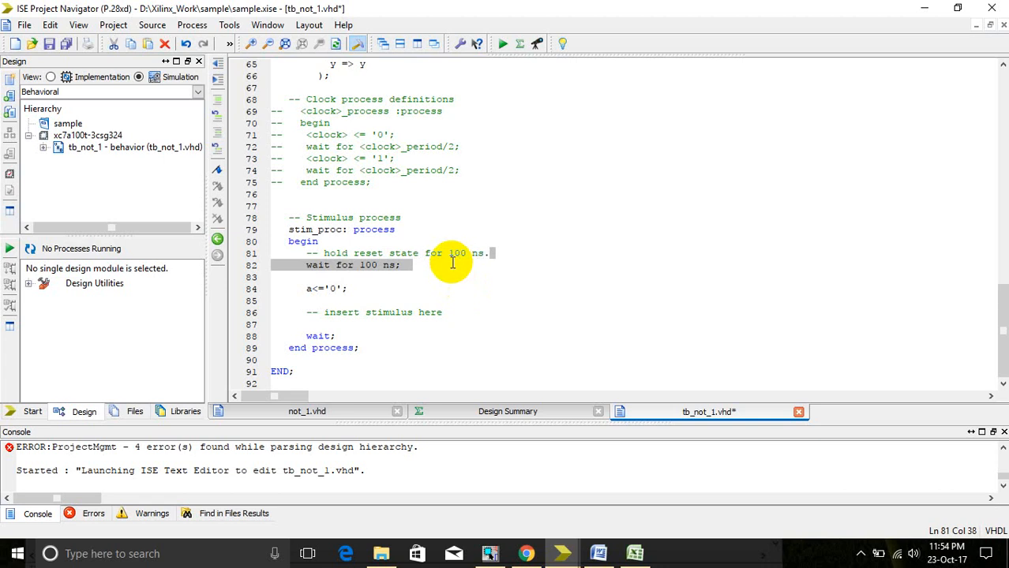
mouse_move(377, 291)
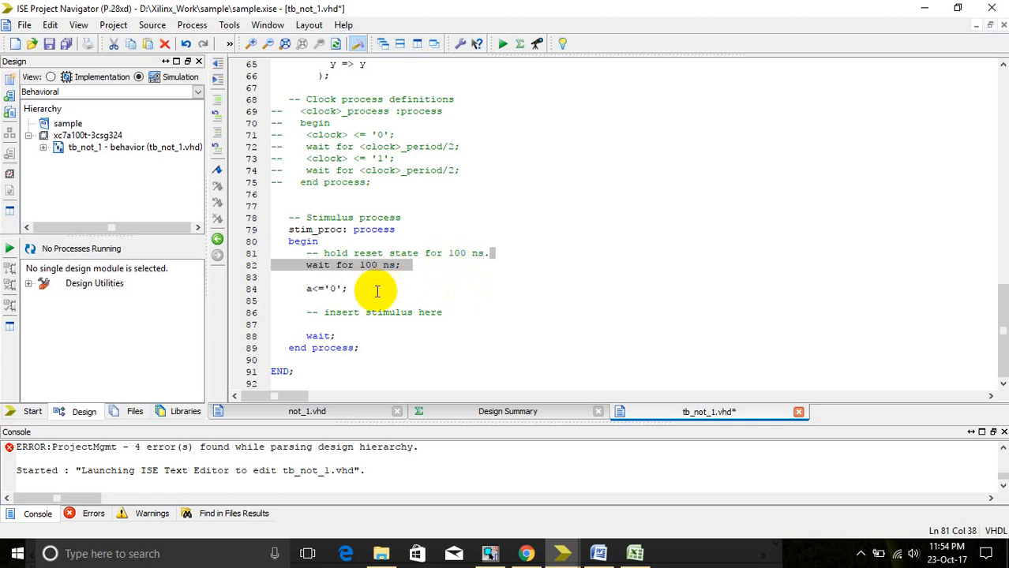
text(wait for 100 ns;)
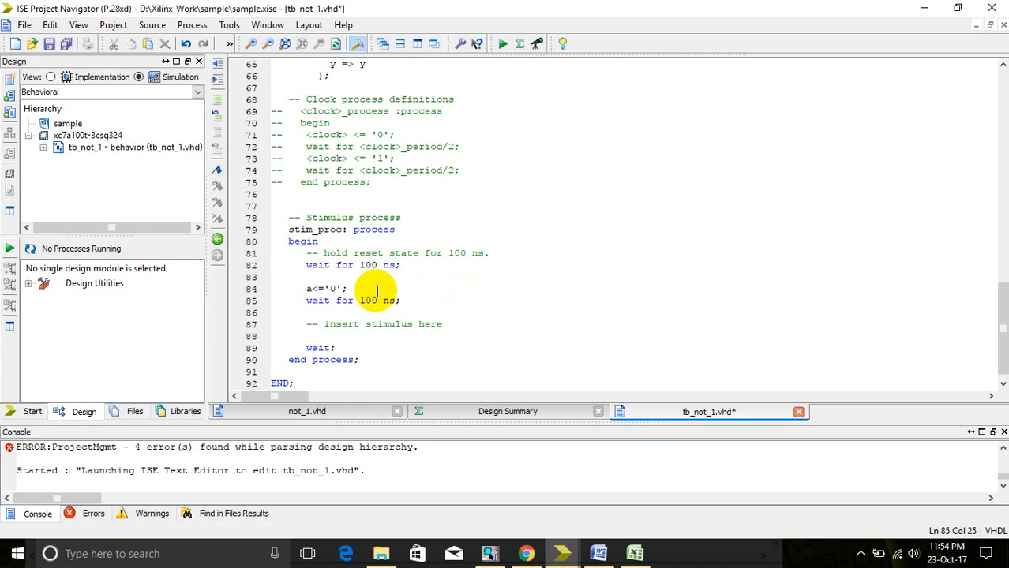
text(a)
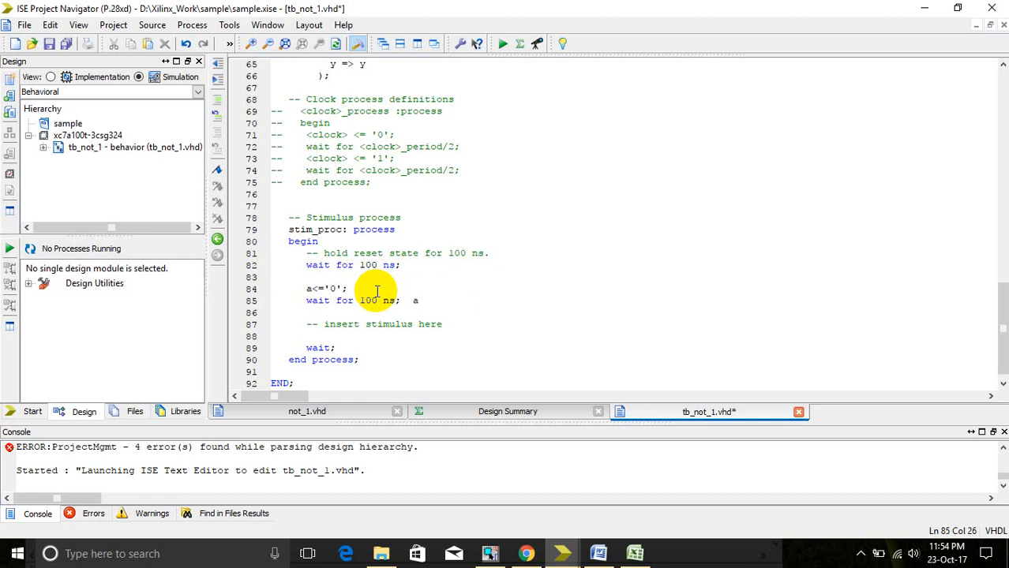
text(<)
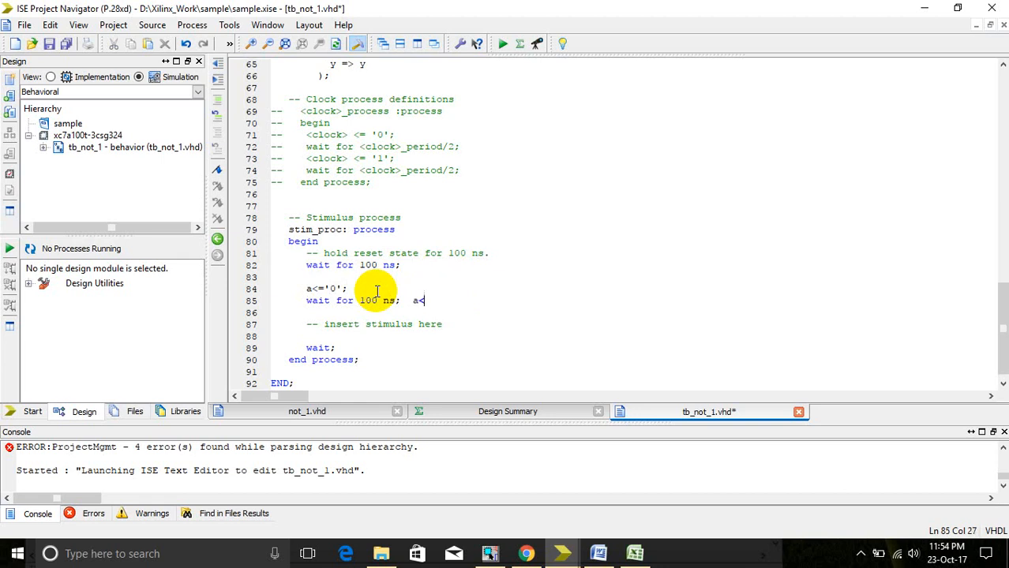
text(=)
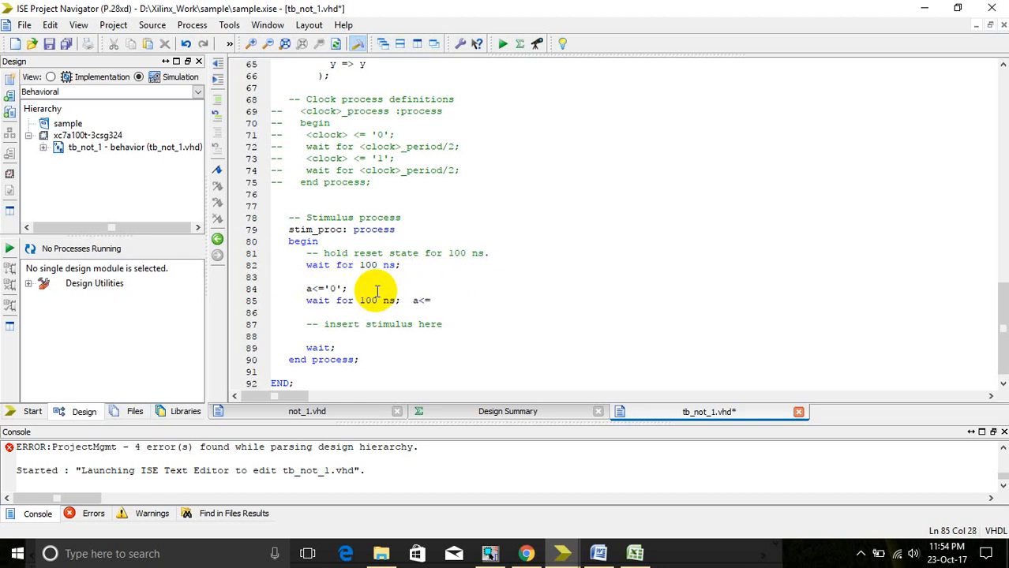
text('1)
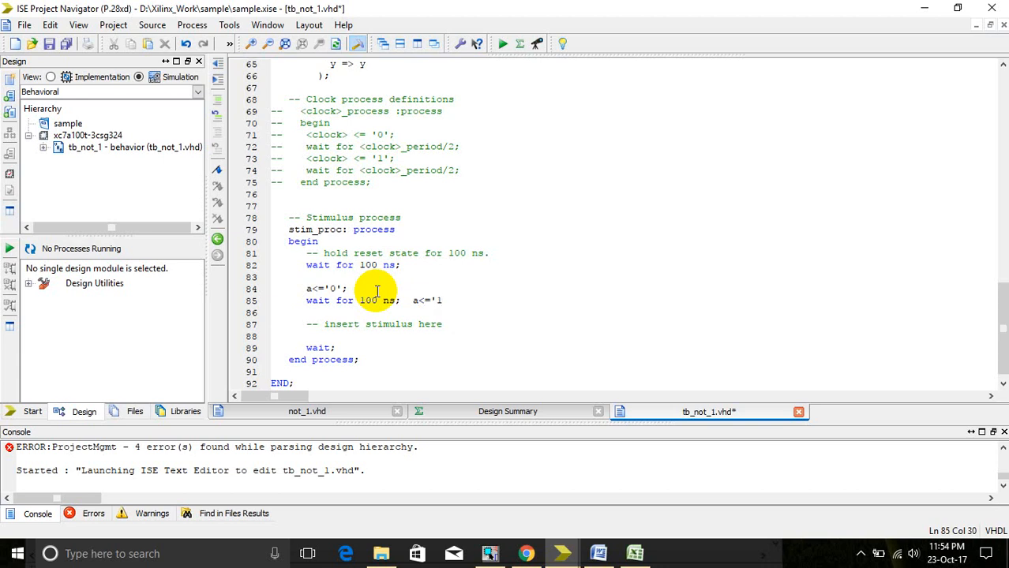
text(';)
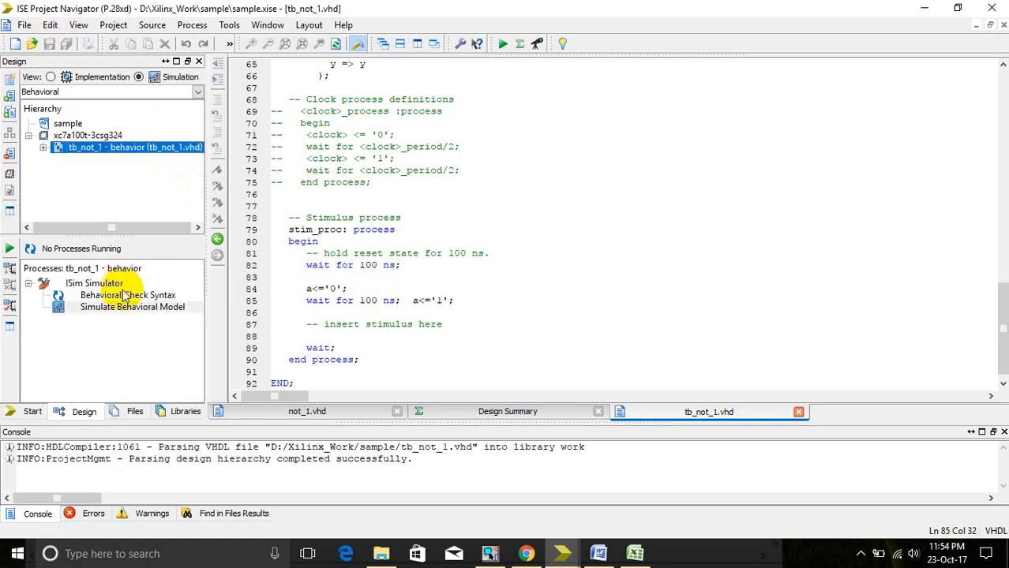
Step: Run Behavioral Check Syntax on tb_not_1, then Simulate Behavioral Model in ISim
double_click(127, 294)
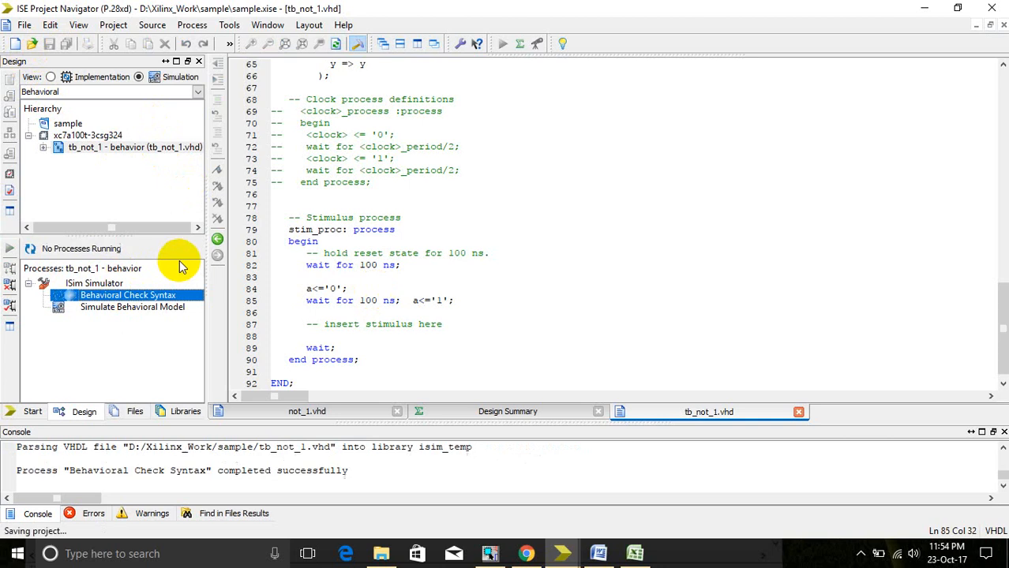
click(132, 307)
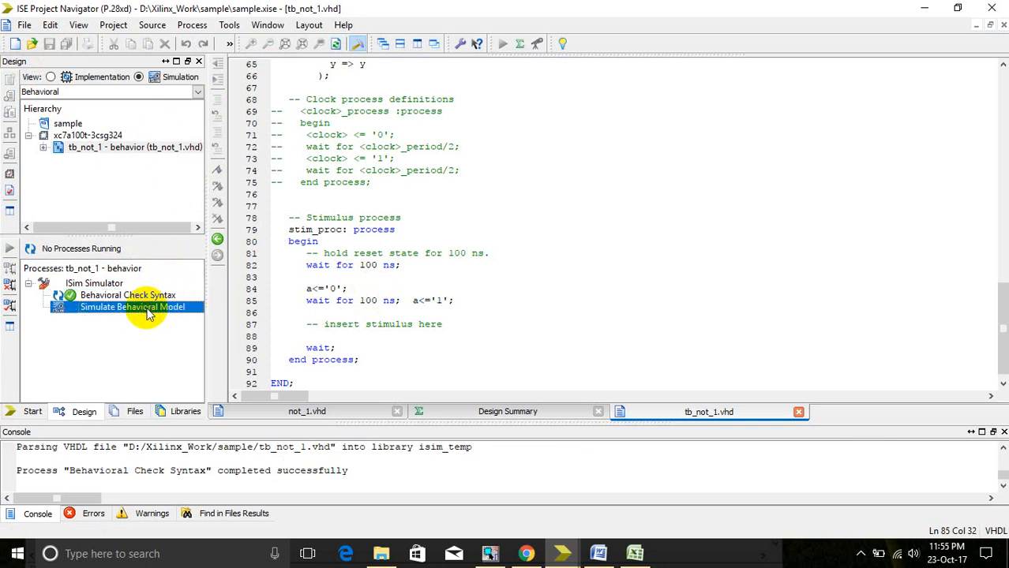
double_click(131, 307)
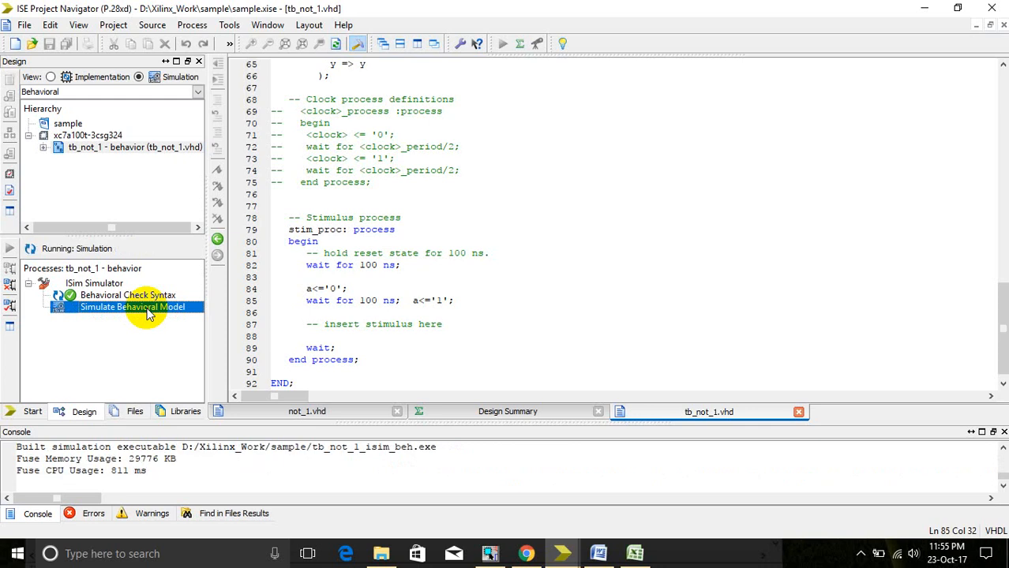
double_click(132, 307)
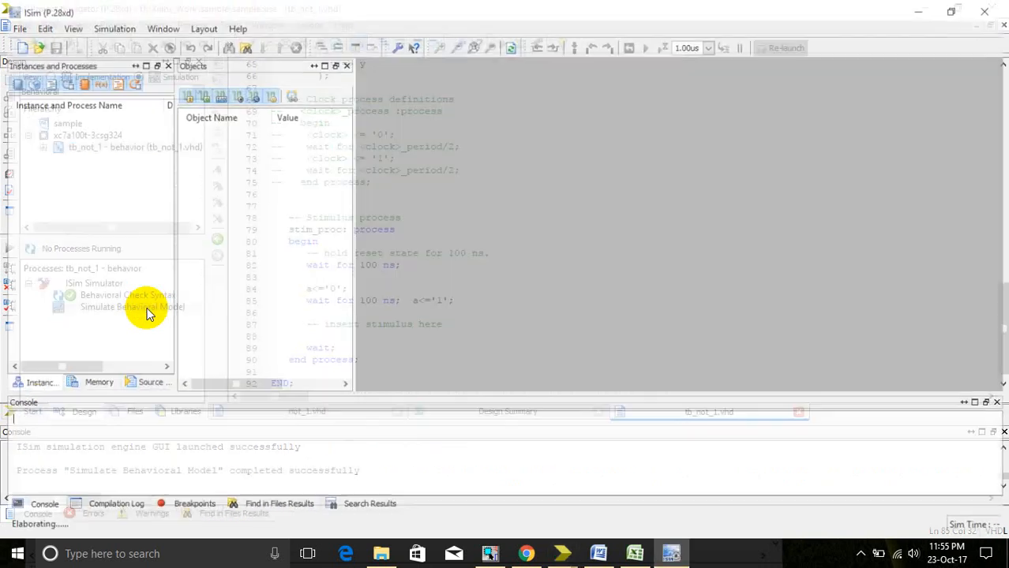
Step: Zoom to full view to see y at 1 while a is 0, switching near 100 ns
click(132, 307)
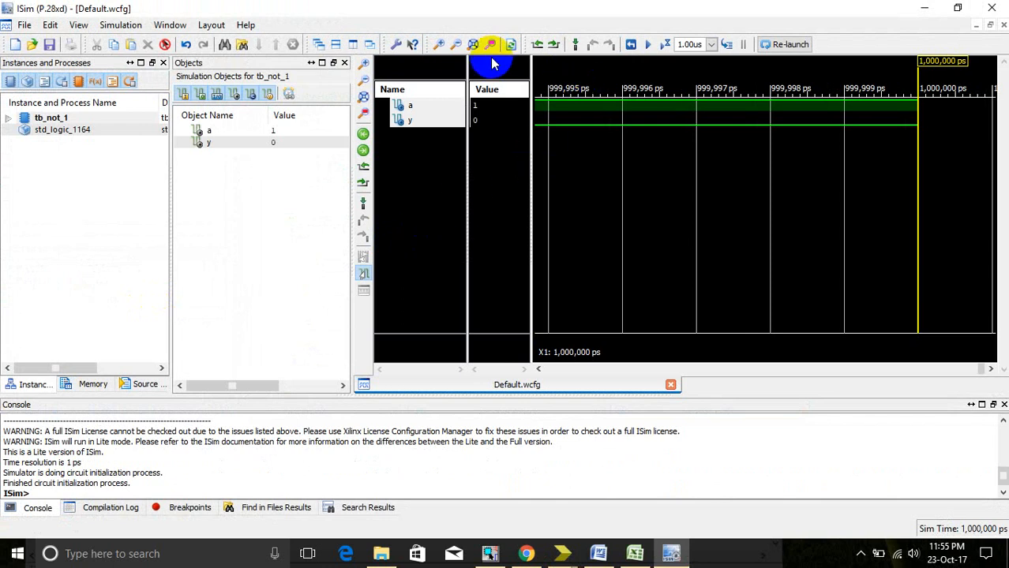
click(474, 44)
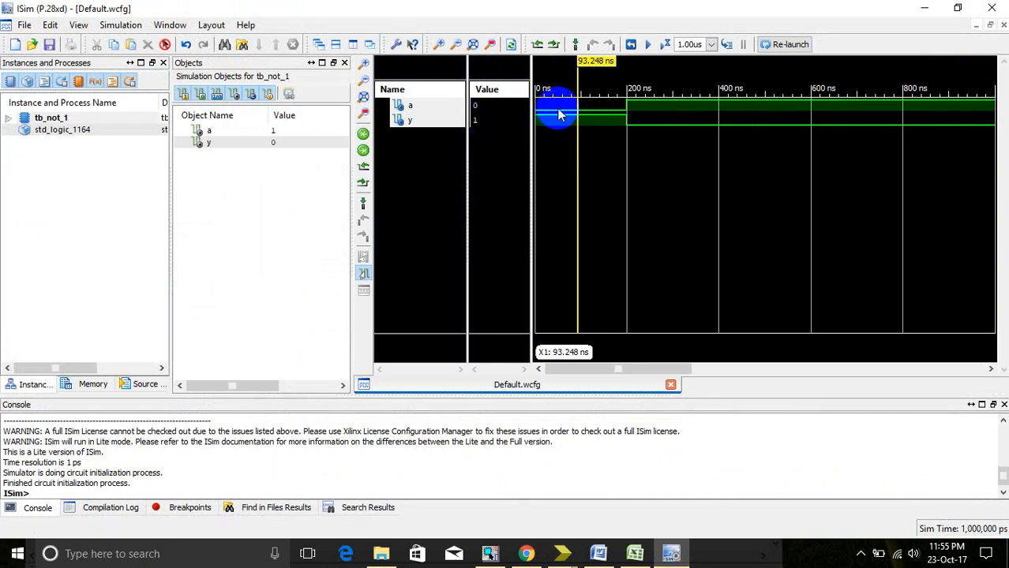
mouse_move(701, 112)
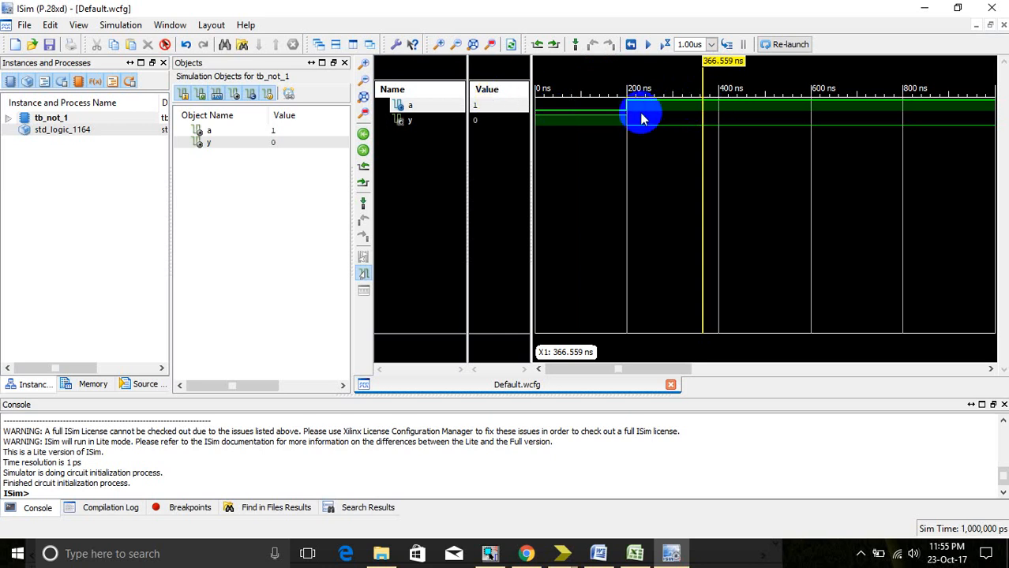
mouse_move(741, 131)
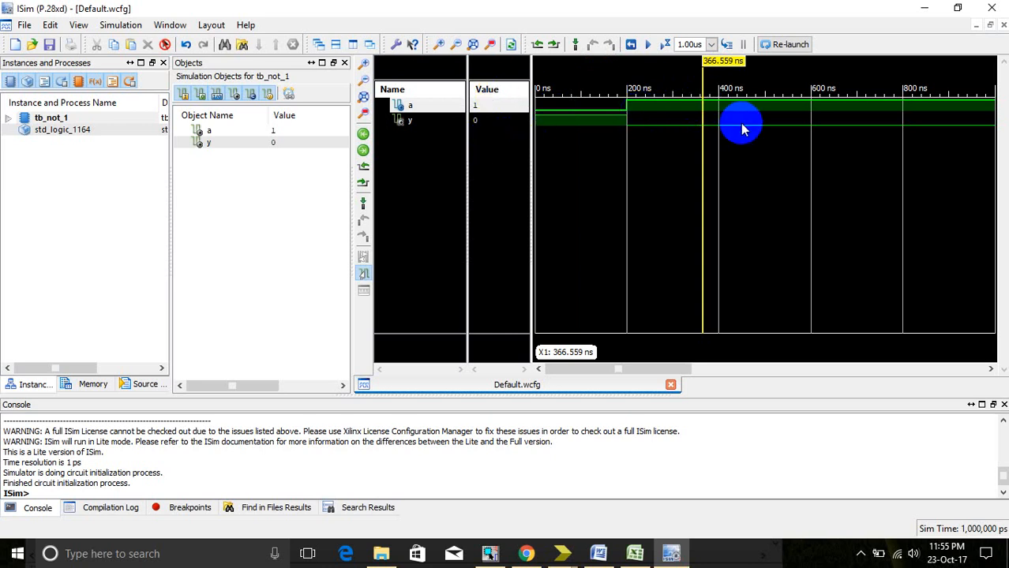